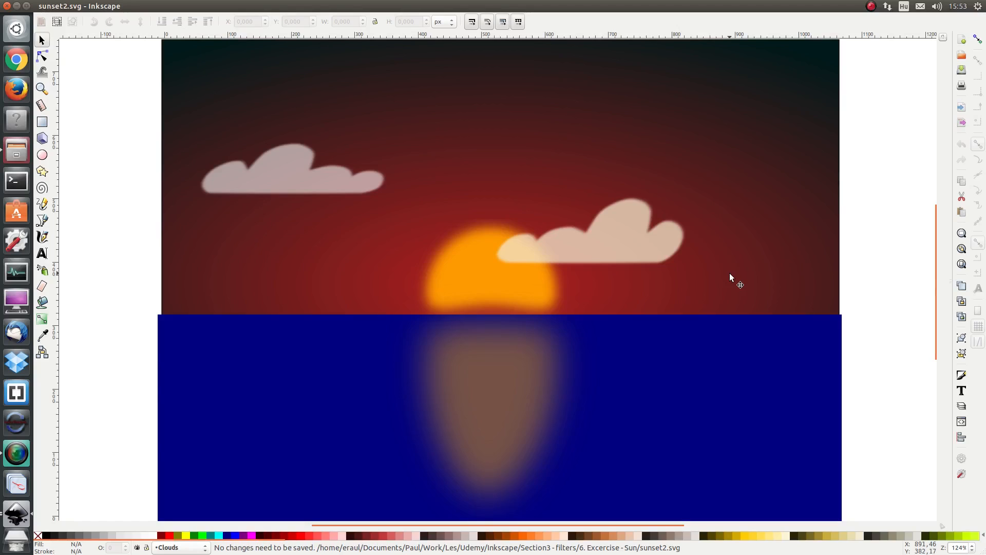
# Select the orange sun and show its Gaussian blur filter (deviation 8.8) and fill settings
pyautogui.click(732, 277)
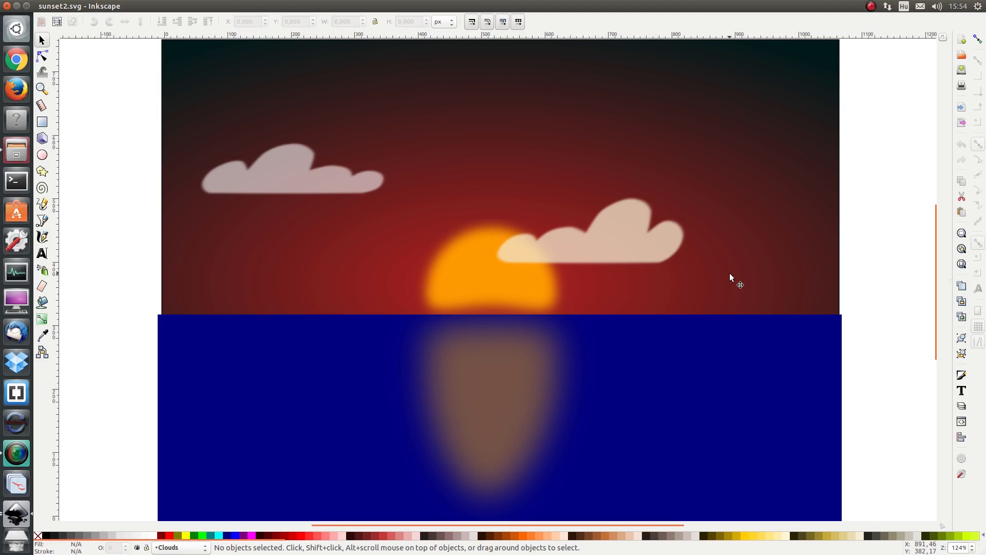
pyautogui.moveTo(470, 272)
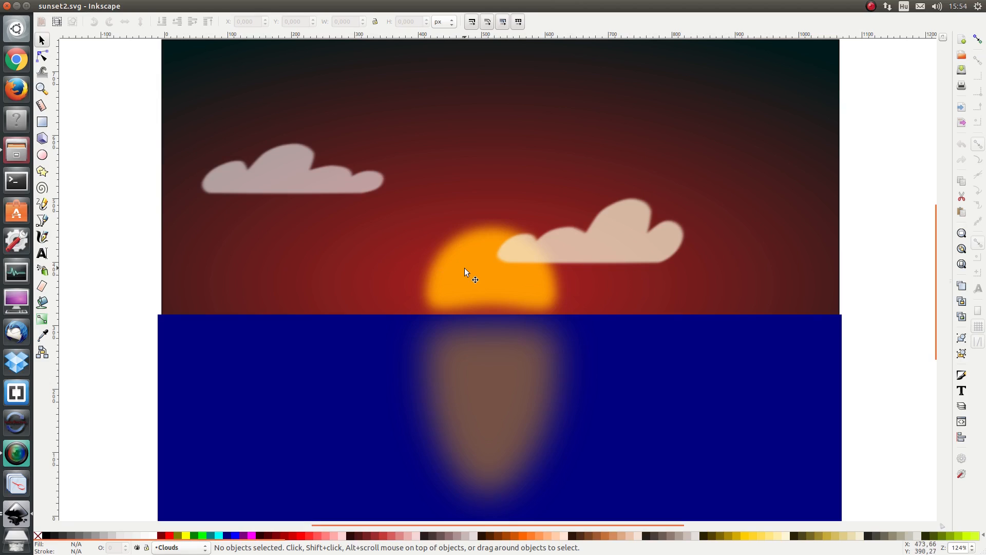
pyautogui.moveTo(471, 283)
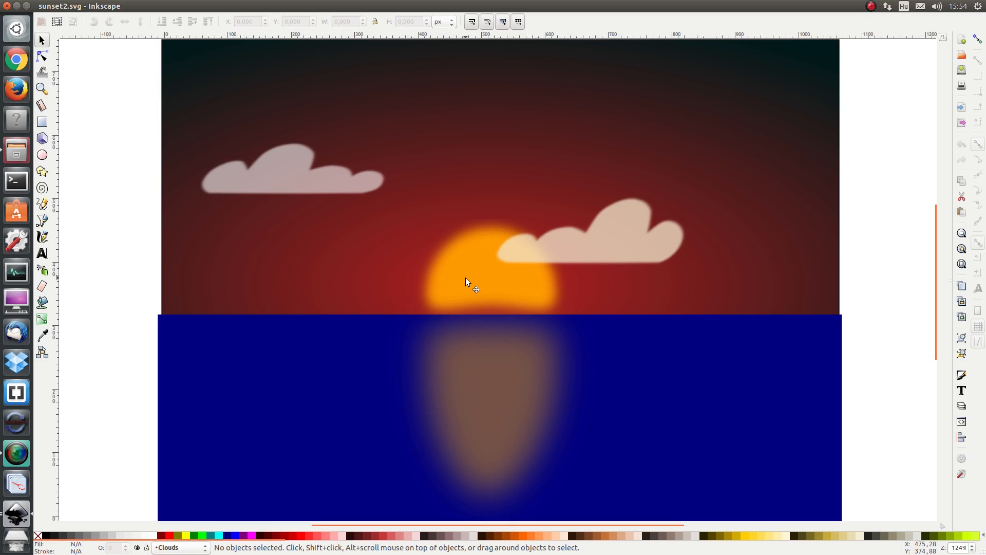
pyautogui.click(475, 288)
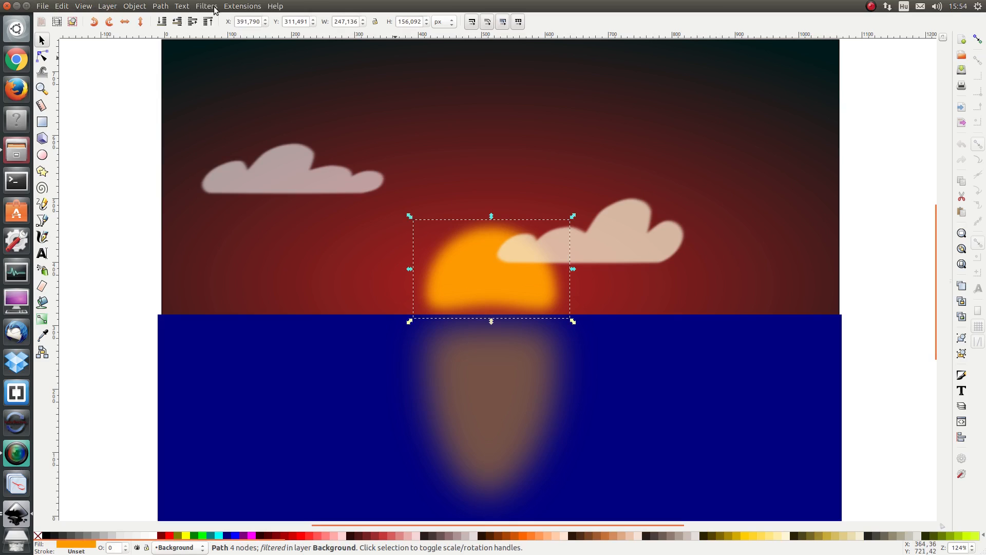
pyautogui.click(207, 5)
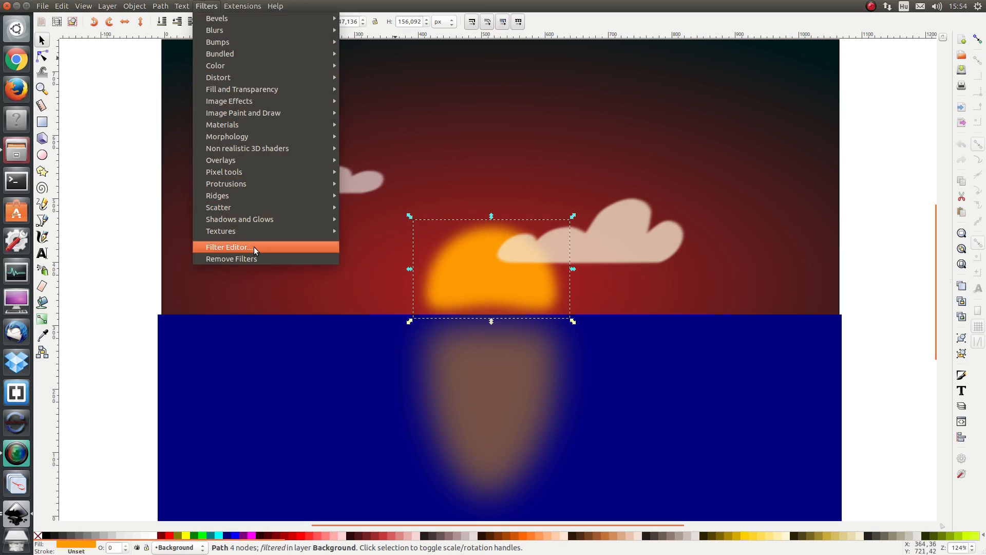
pyautogui.click(228, 247)
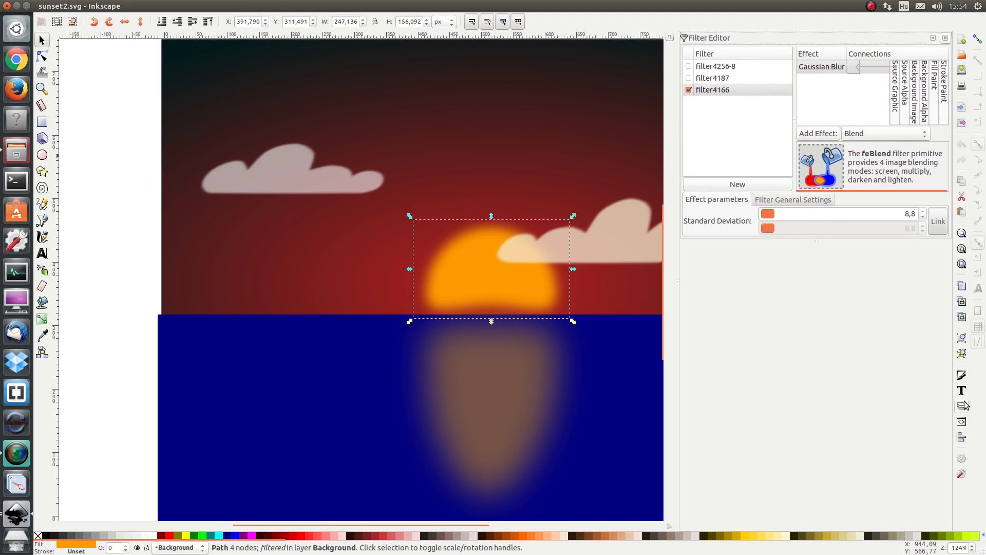
pyautogui.moveTo(961, 375)
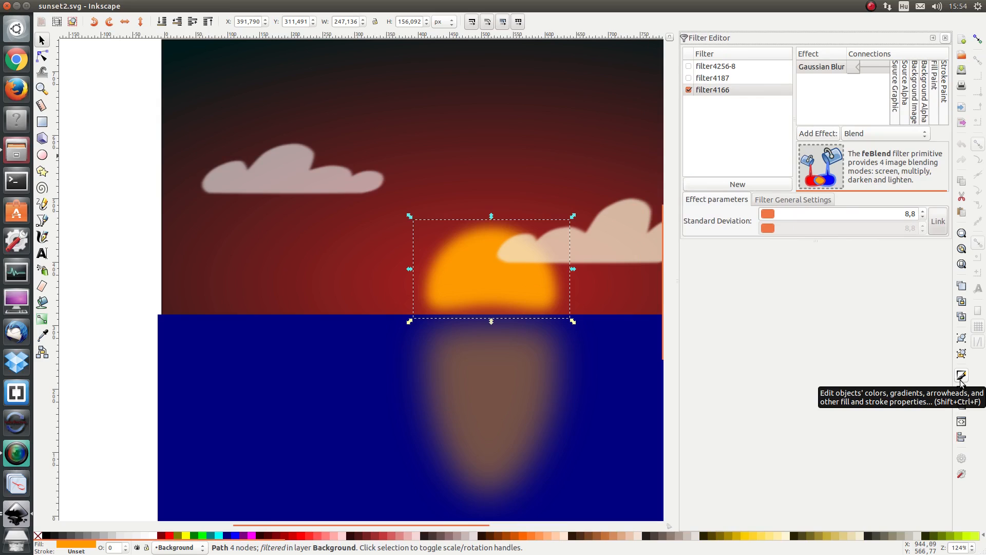
pyautogui.click(961, 375)
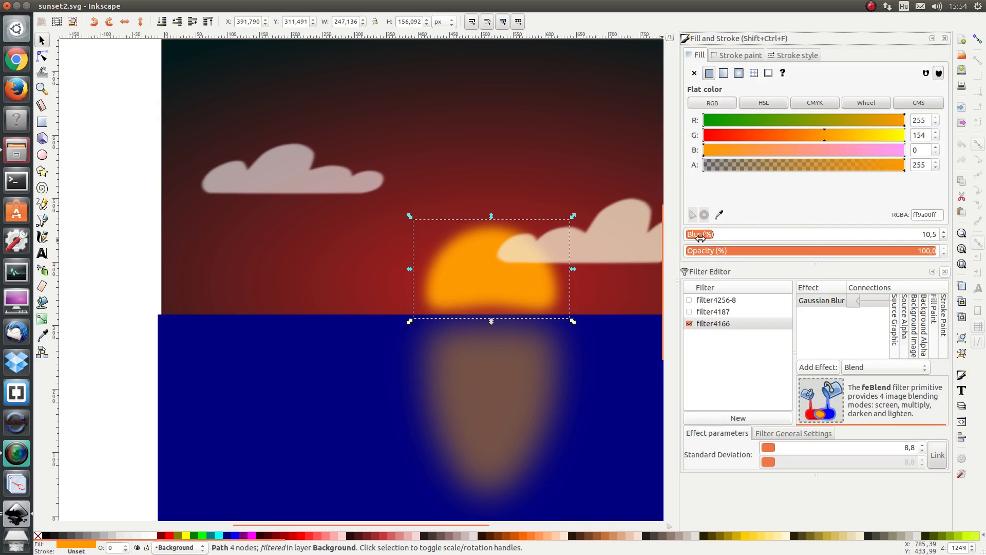
pyautogui.moveTo(463, 250)
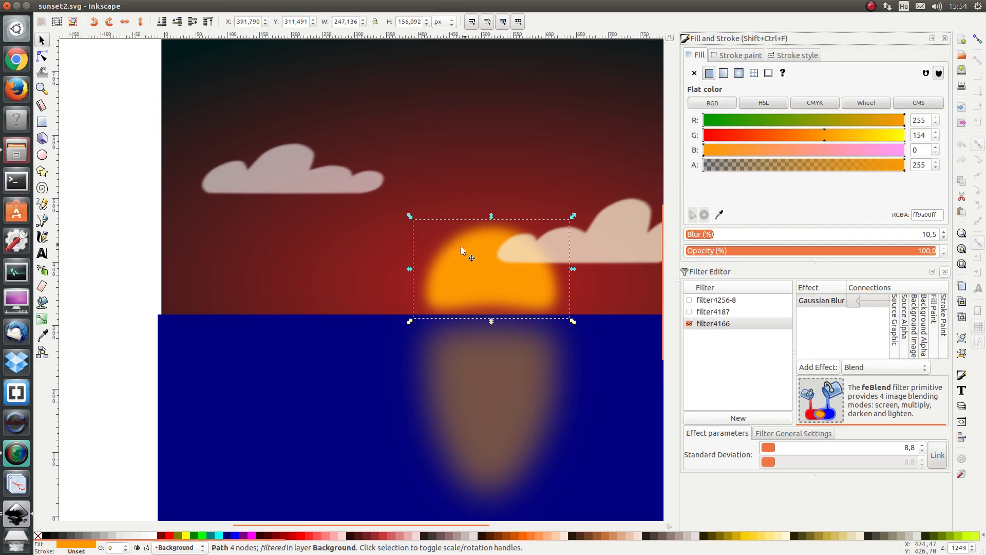
pyautogui.moveTo(616, 246)
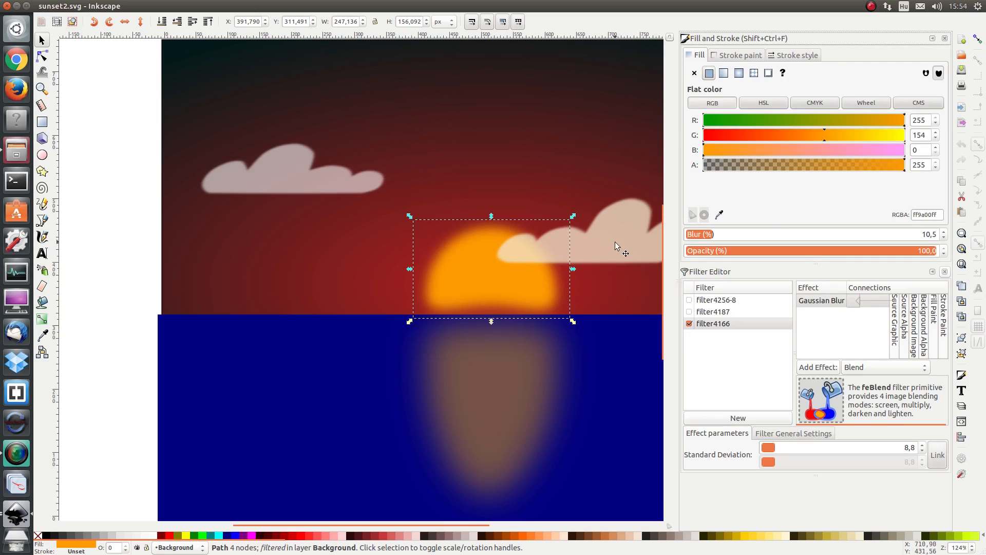
pyautogui.moveTo(813, 319)
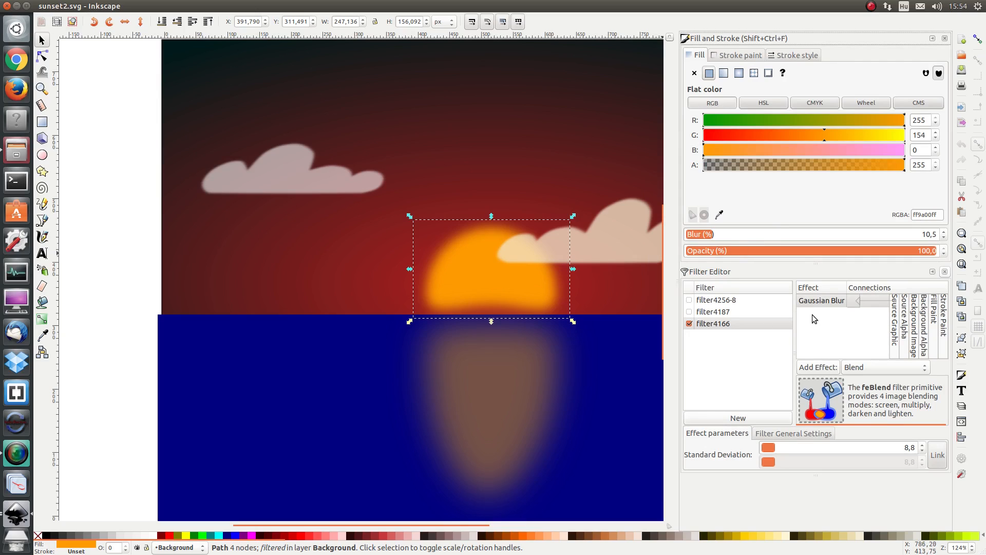
pyautogui.moveTo(809, 303)
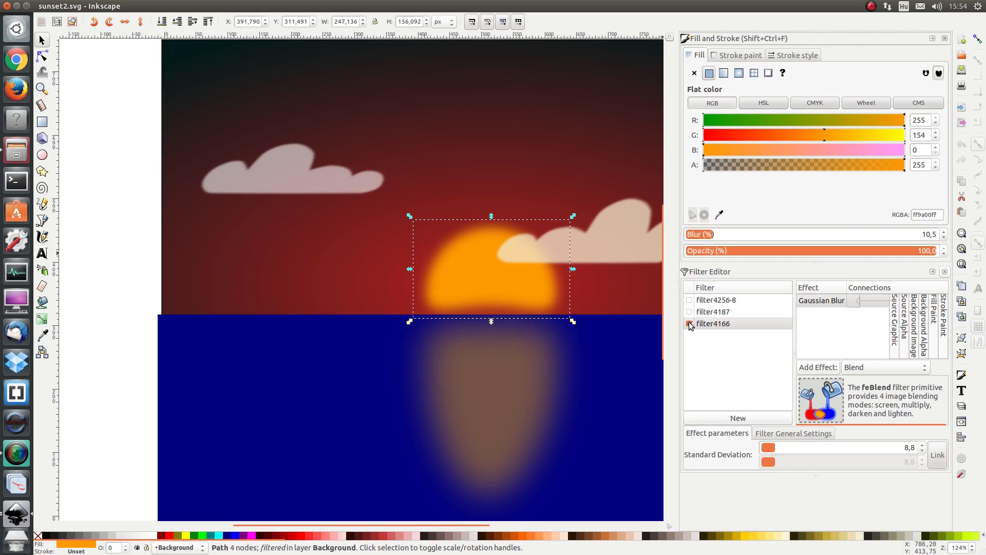
# Uncheck filter4166 to unblur the sun, then create a new filter named 'Sun'
pyautogui.click(690, 324)
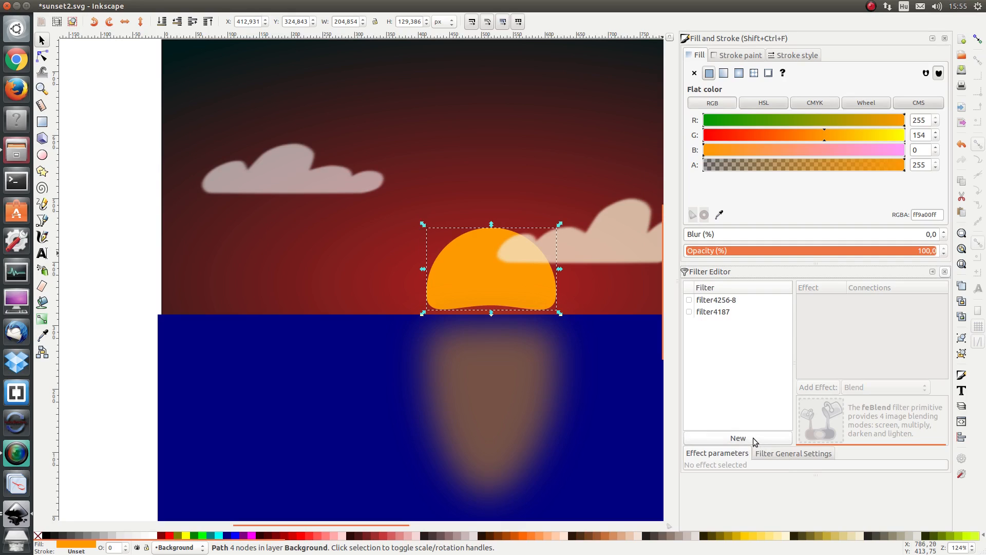
pyautogui.click(738, 437)
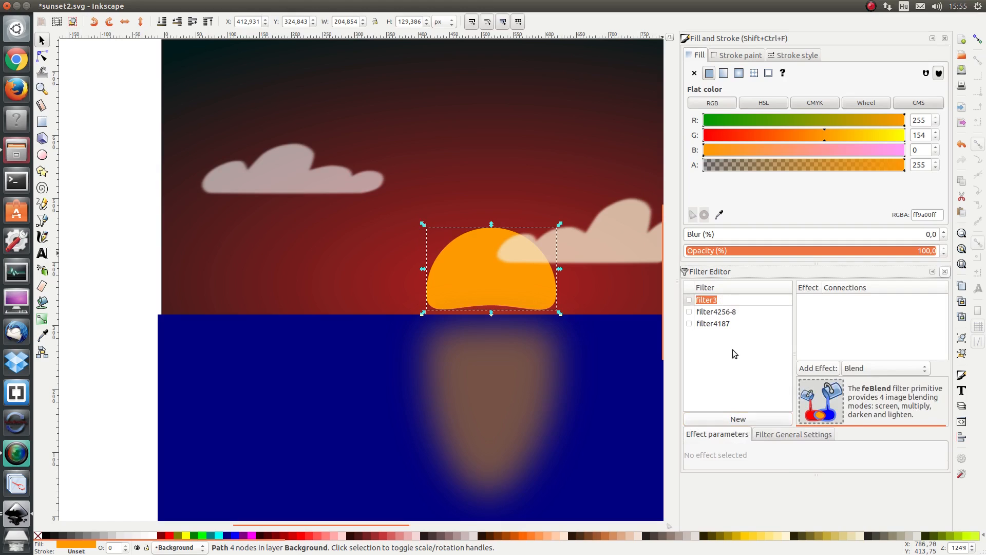
pyautogui.moveTo(743, 379)
pyautogui.write('S')
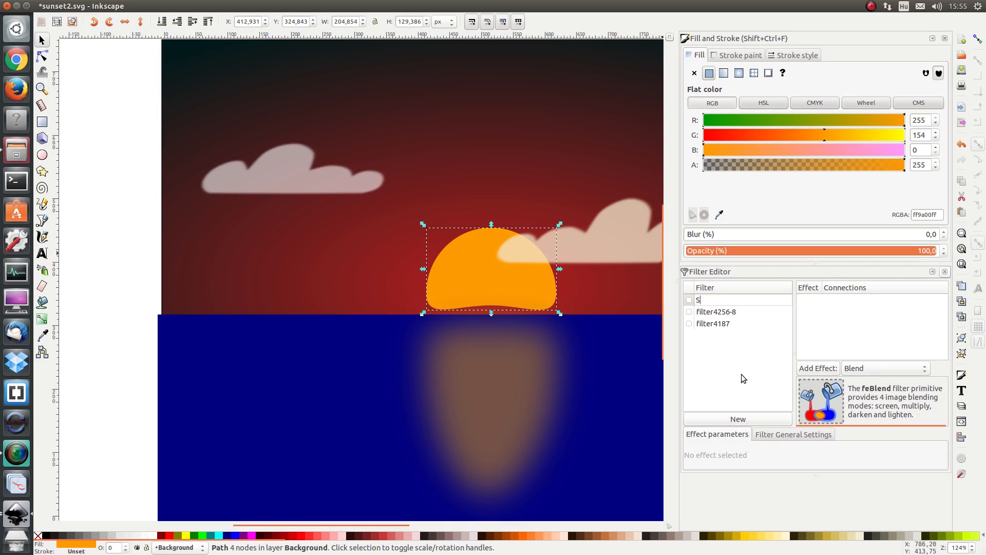
pyautogui.write('un')
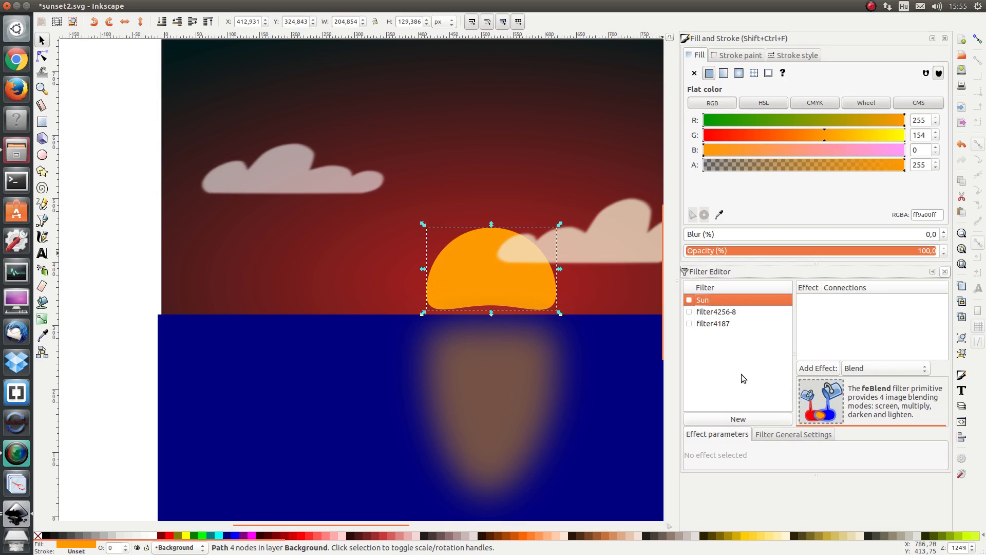
pyautogui.moveTo(846, 375)
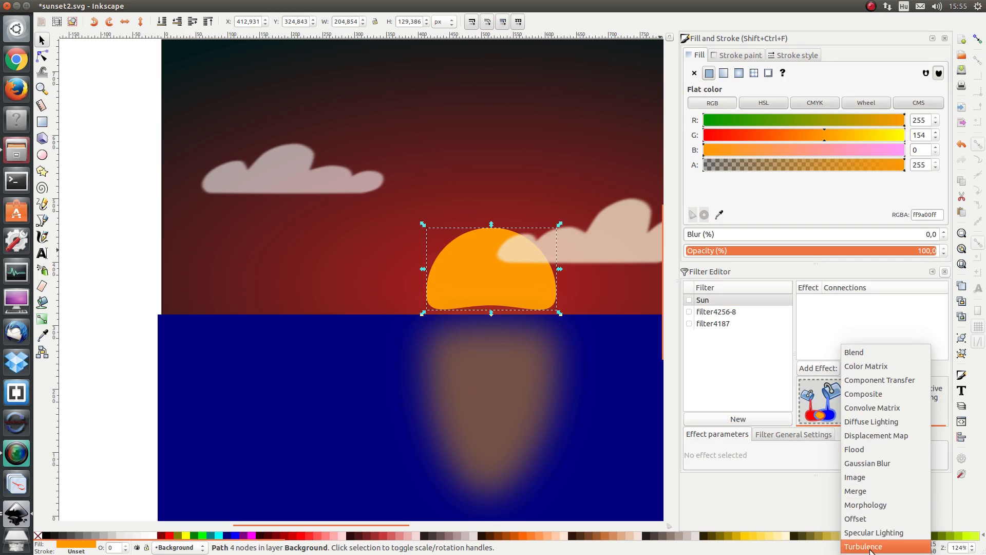
# Add a Turbulence effect with base frequency 0.006 and 0.070, closing Fill and Stroke
pyautogui.click(870, 546)
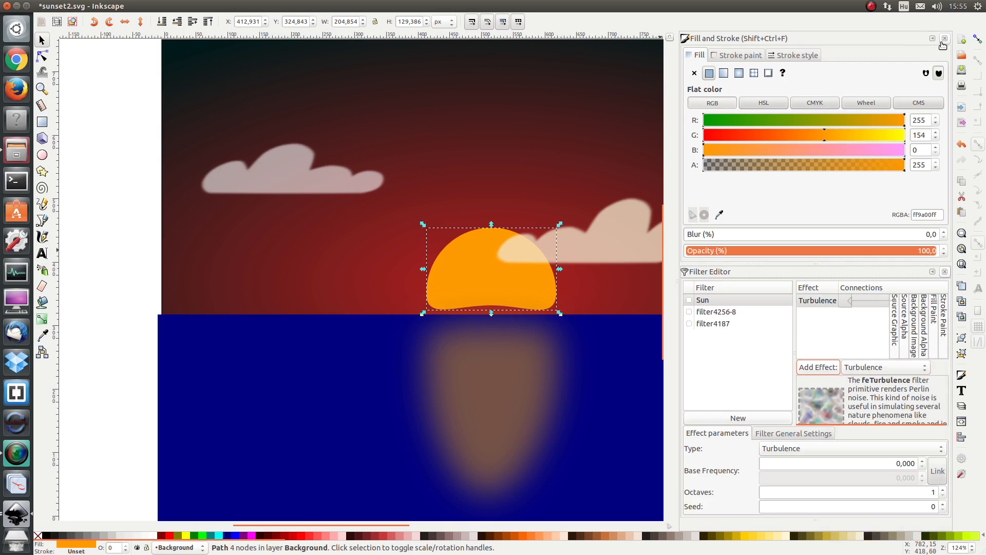
pyautogui.click(945, 39)
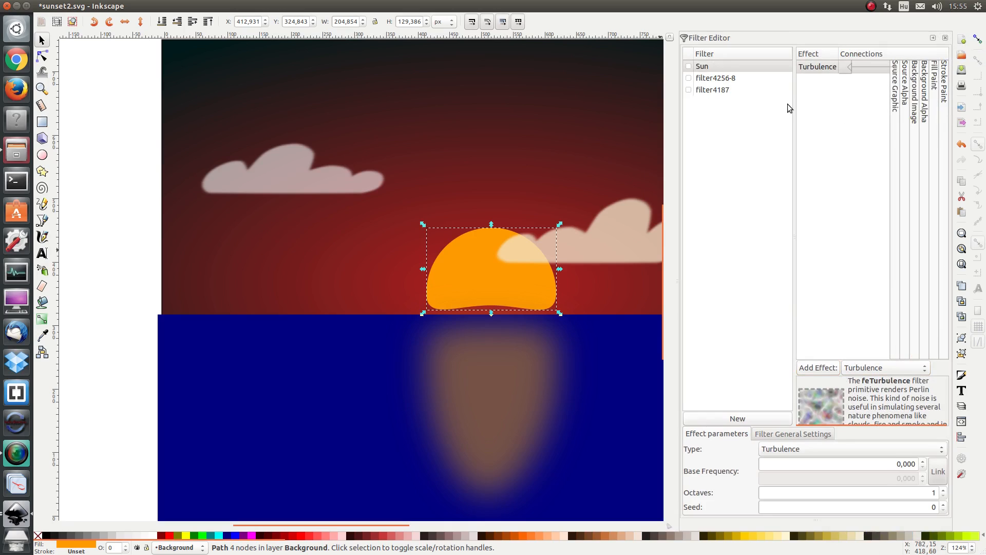
pyautogui.moveTo(785, 73)
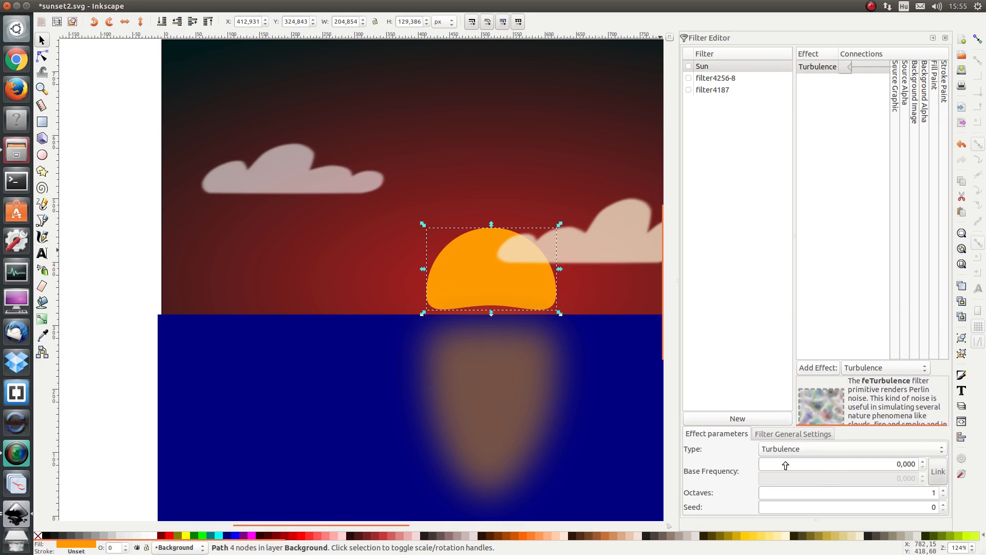
pyautogui.moveTo(791, 484)
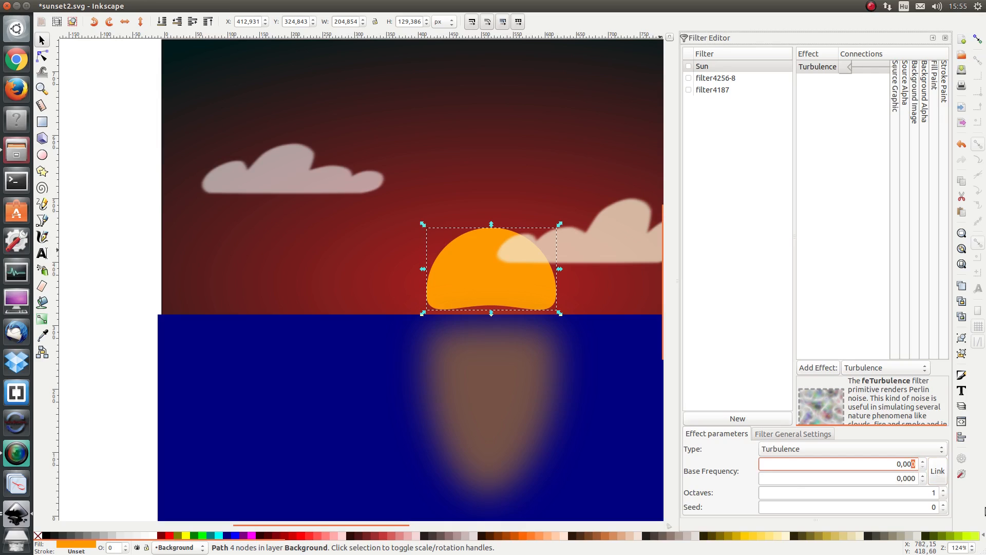
pyautogui.click(830, 463)
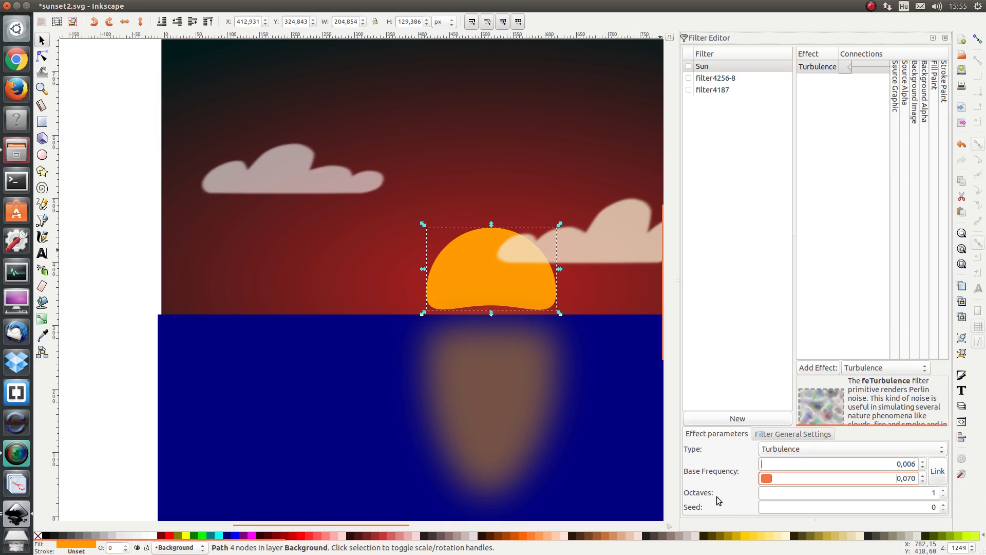
pyautogui.moveTo(775, 508)
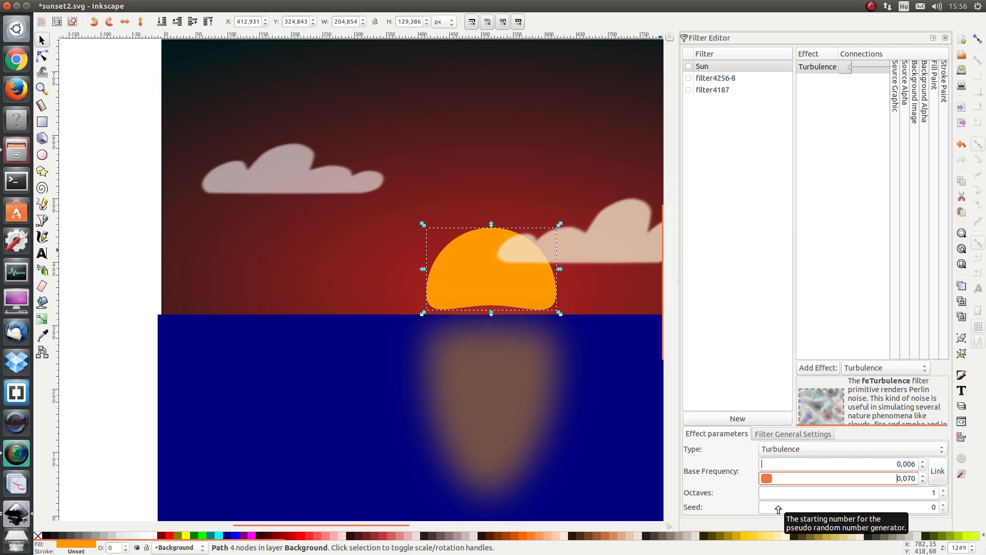
pyautogui.moveTo(698, 101)
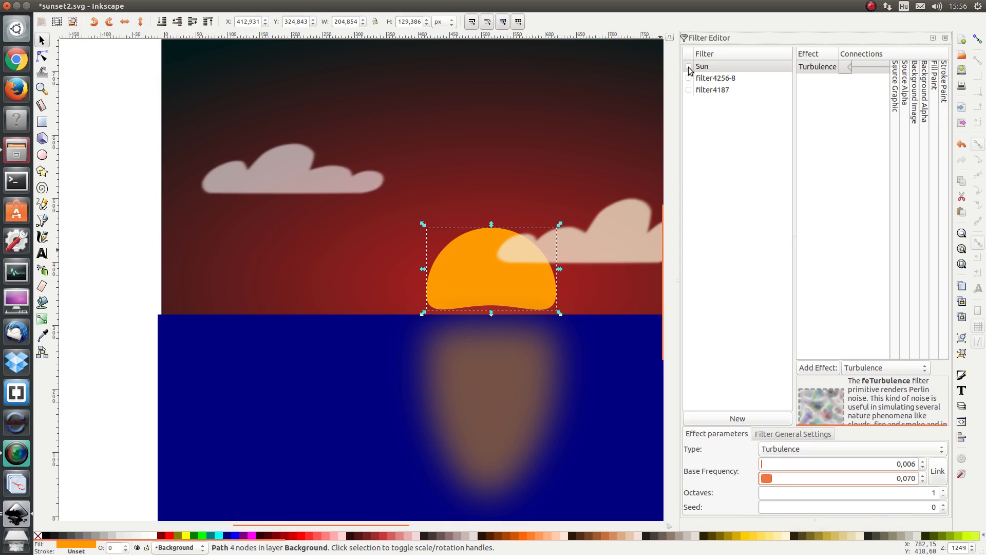
# Apply the Sun filter to the sun, turning it into streaky turbulence noise
pyautogui.click(689, 66)
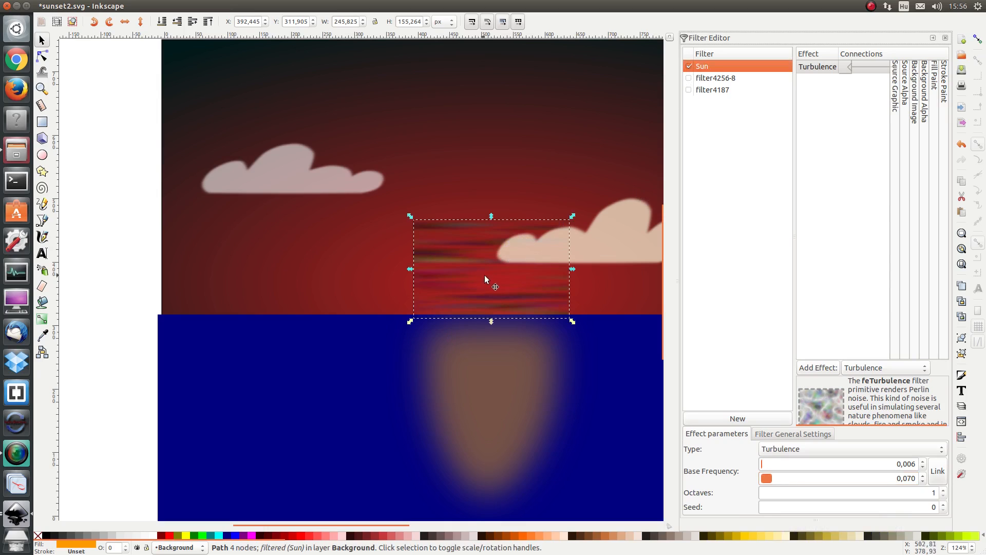
pyautogui.moveTo(504, 323)
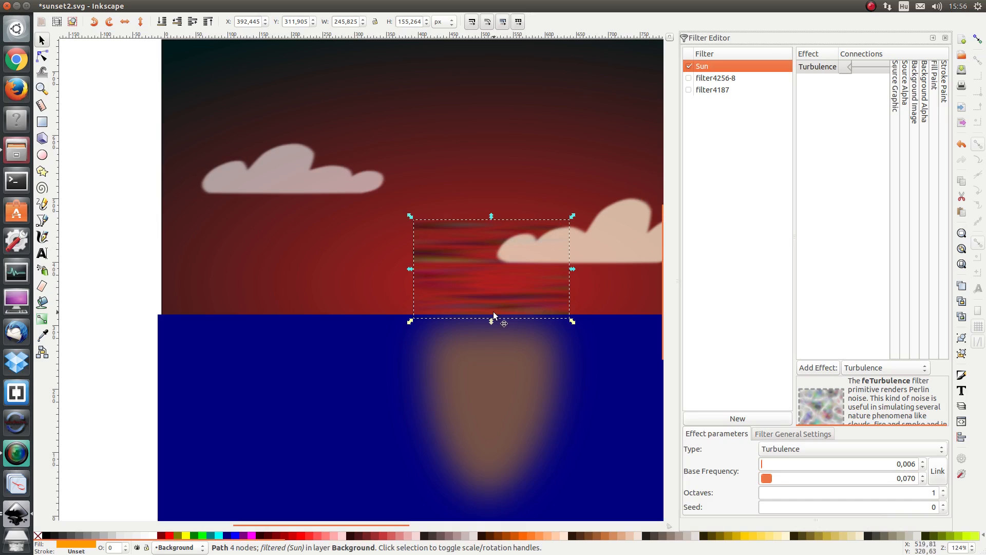
pyautogui.moveTo(490, 321)
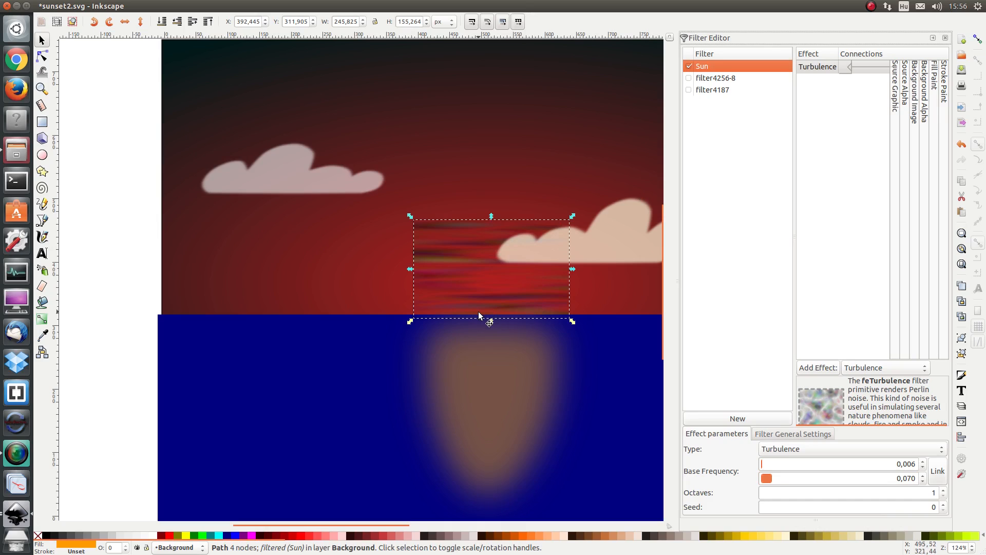
pyautogui.moveTo(470, 288)
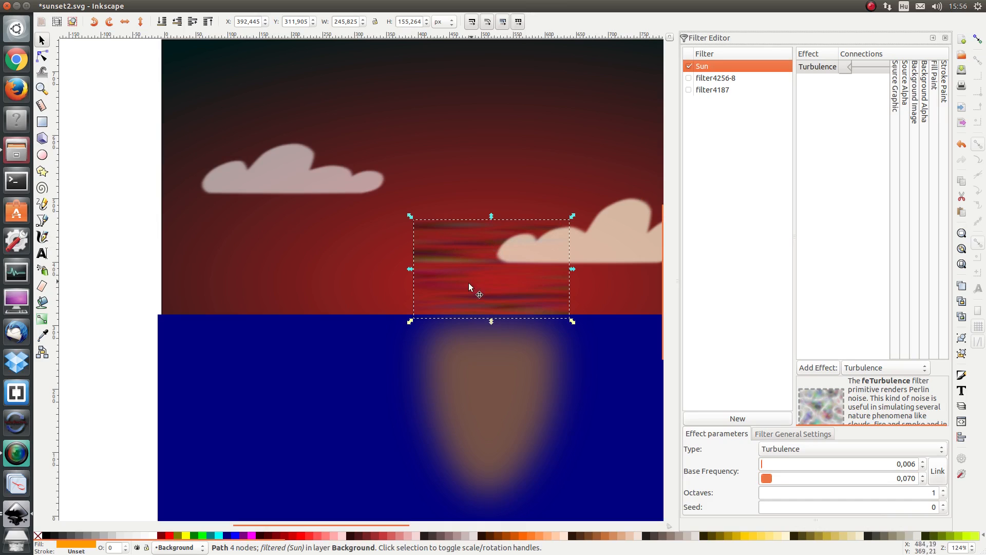
pyautogui.moveTo(520, 314)
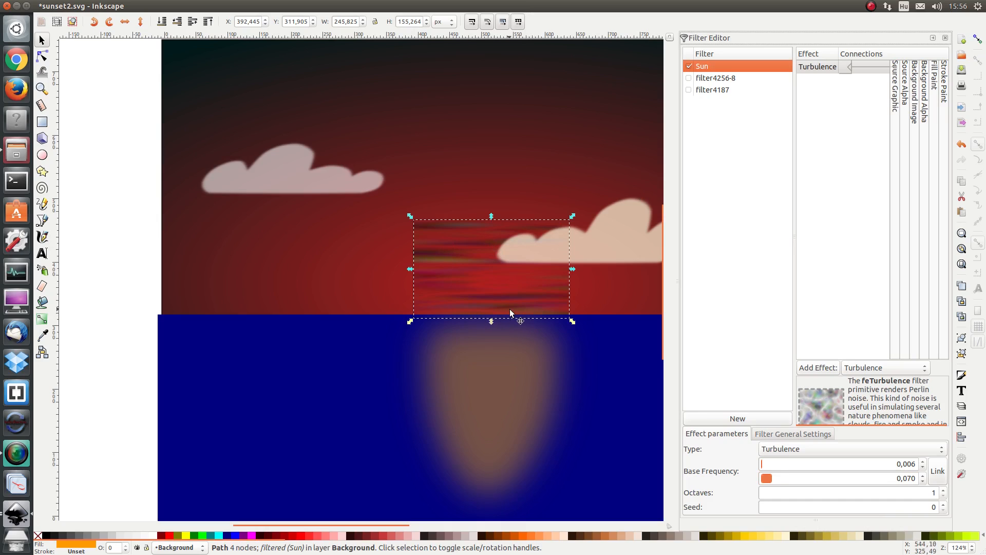
pyautogui.moveTo(532, 304)
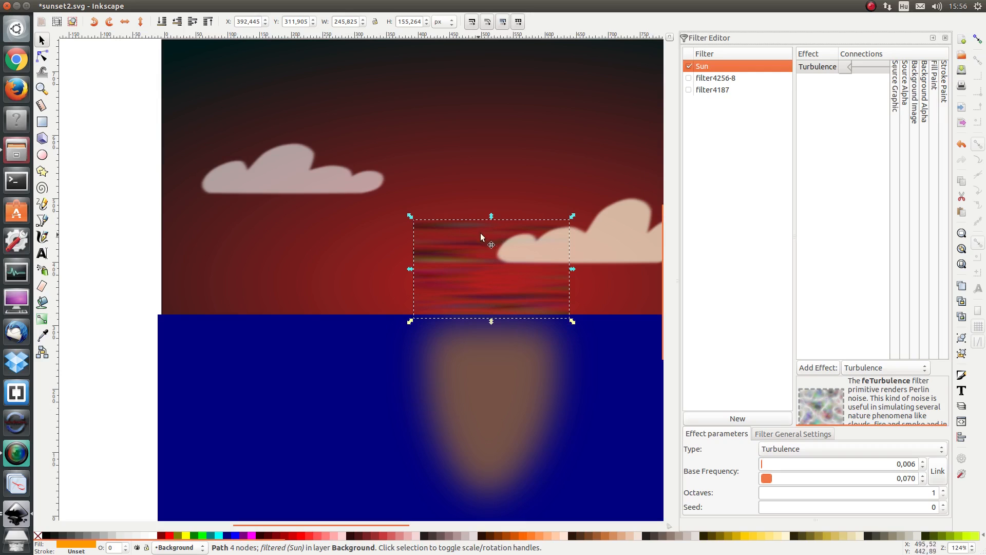
pyautogui.moveTo(499, 308)
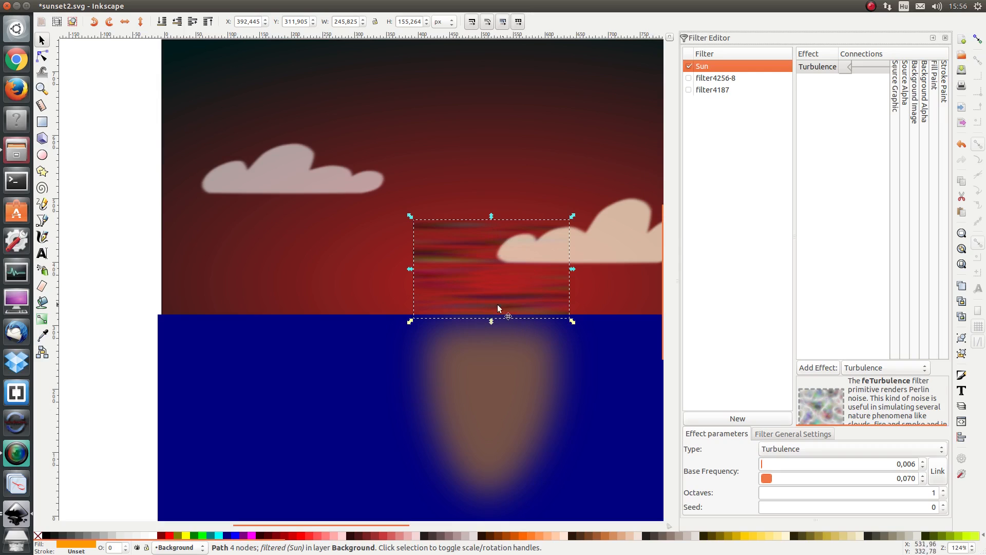
pyautogui.moveTo(490, 242)
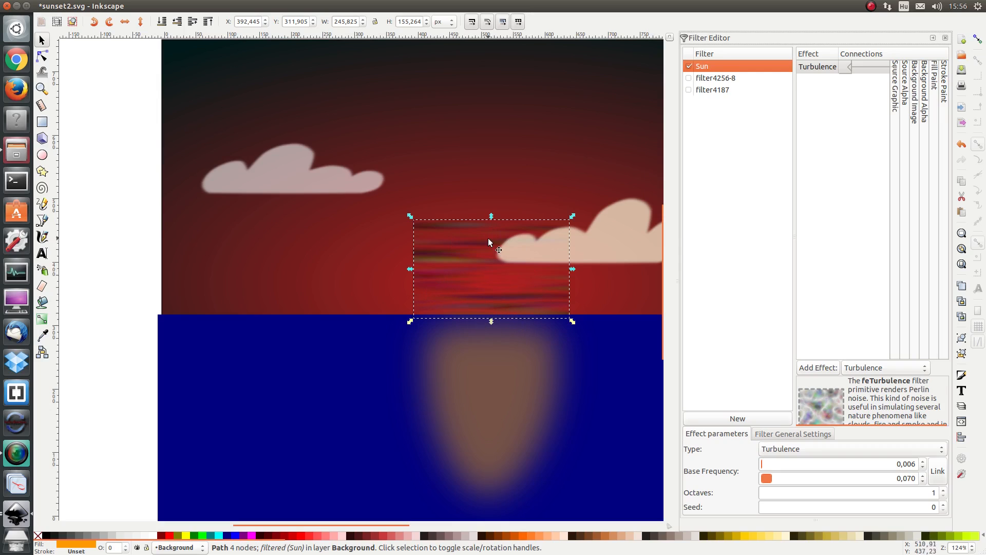
pyautogui.moveTo(496, 313)
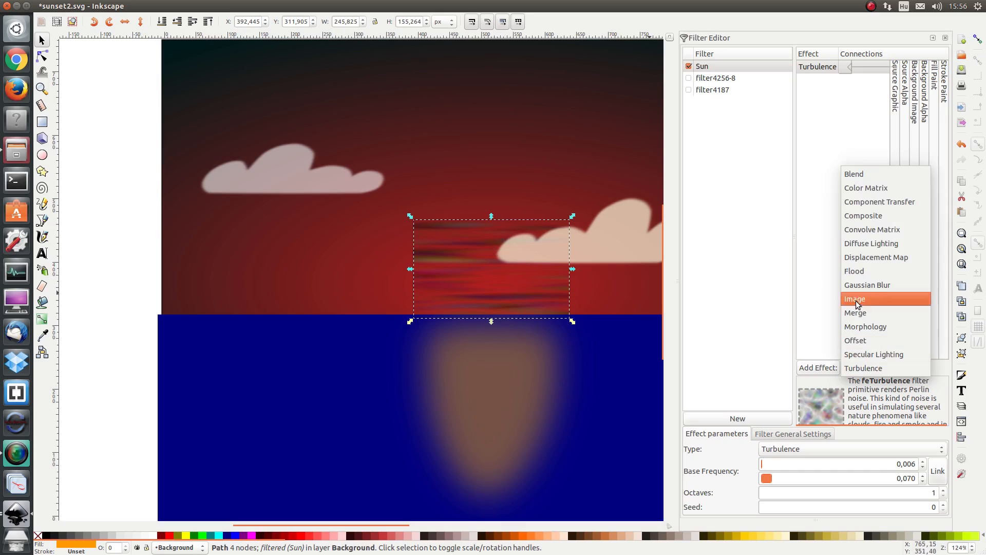
# Add a Blend effect after the turbulence, keeping its mode at Normal
pyautogui.click(854, 174)
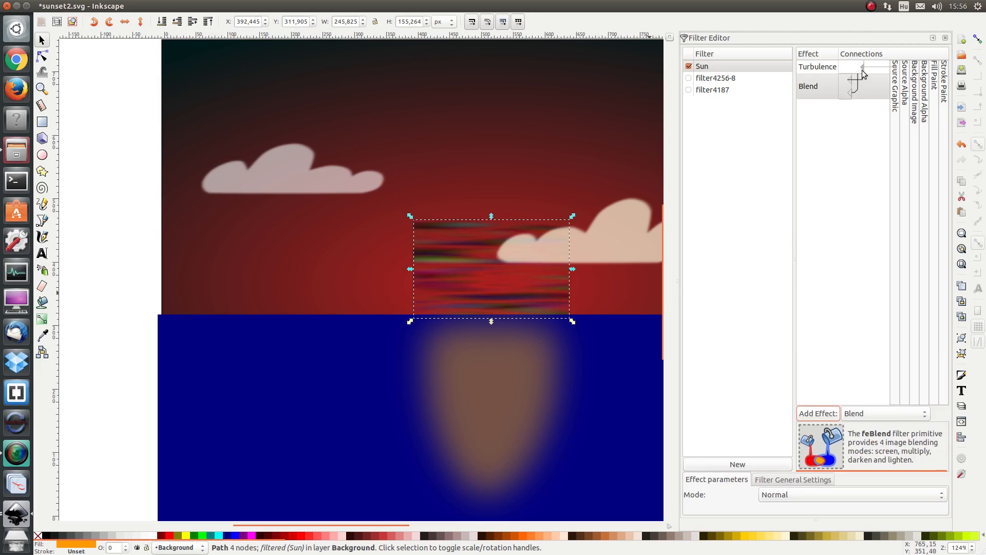
pyautogui.moveTo(852, 98)
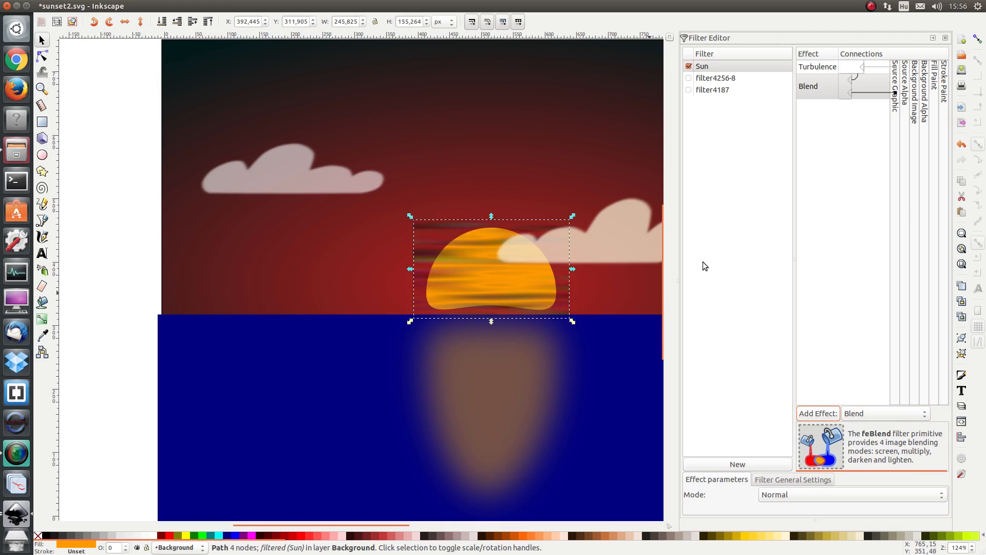
pyautogui.moveTo(432, 238)
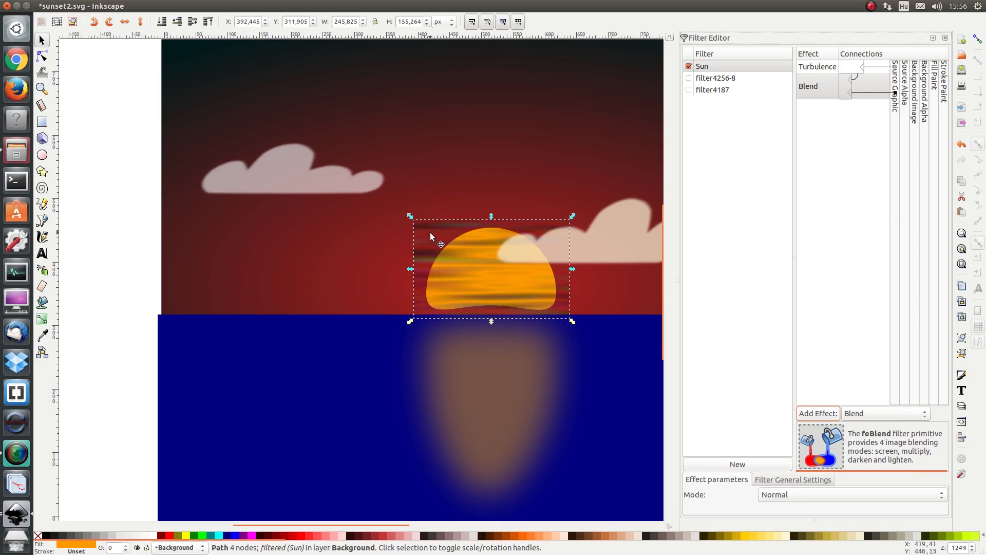
pyautogui.moveTo(465, 323)
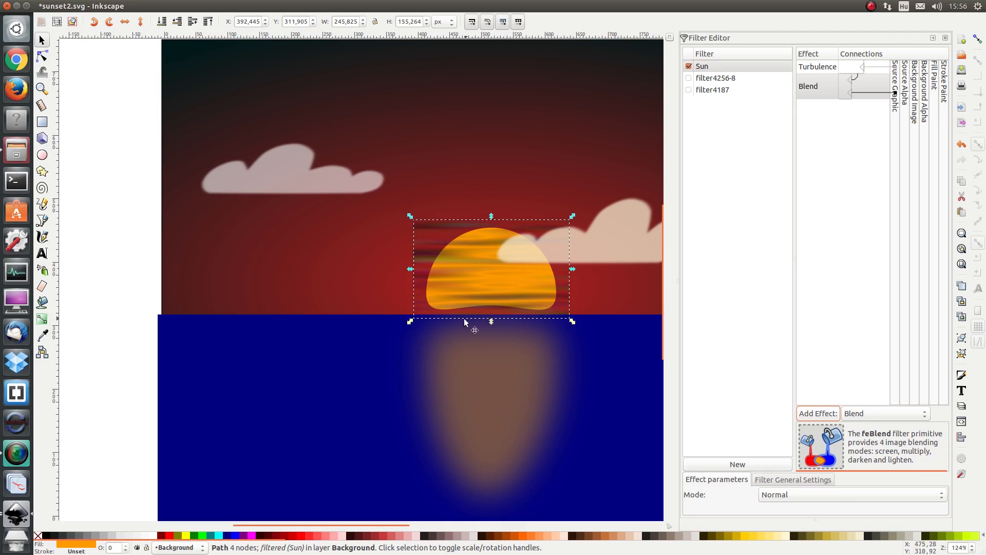
pyautogui.moveTo(552, 282)
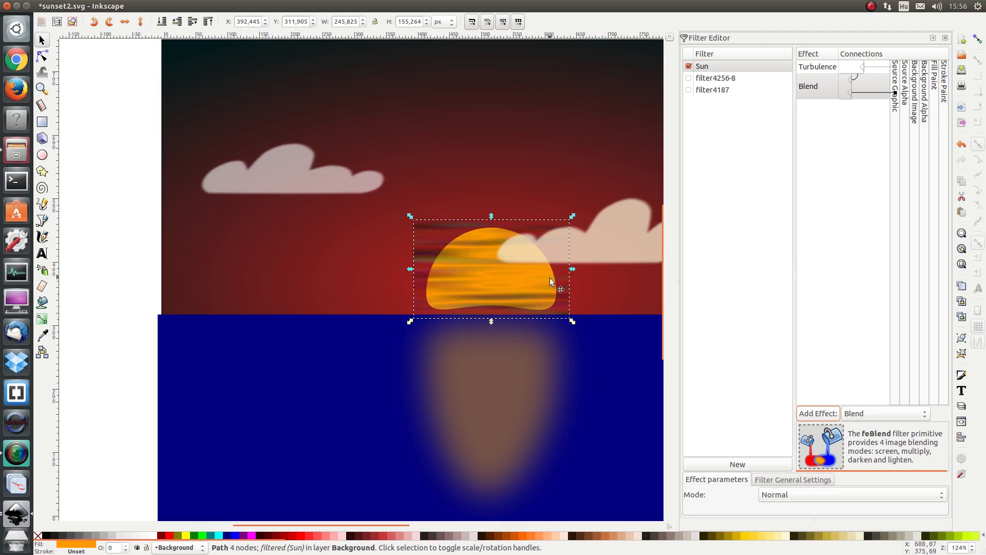
pyautogui.moveTo(434, 297)
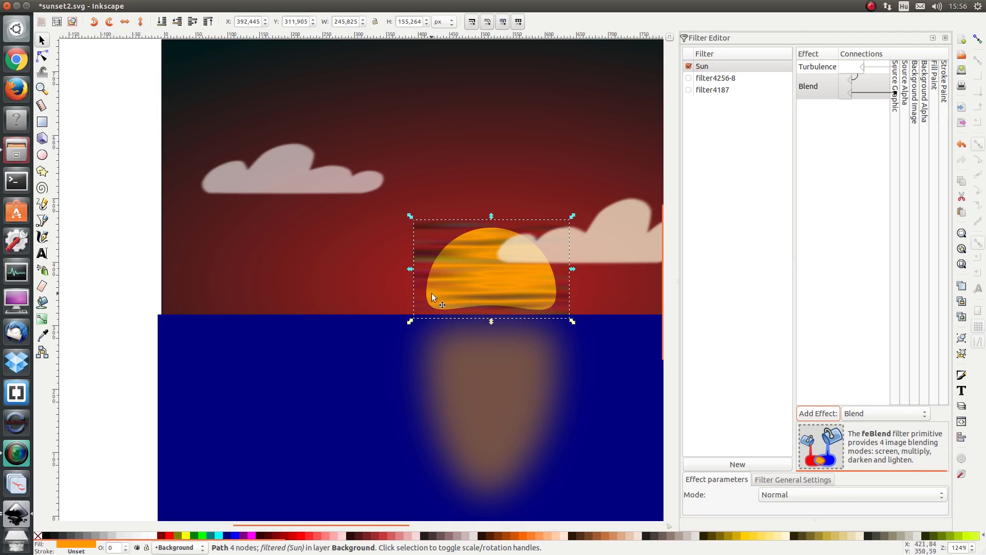
pyautogui.moveTo(551, 284)
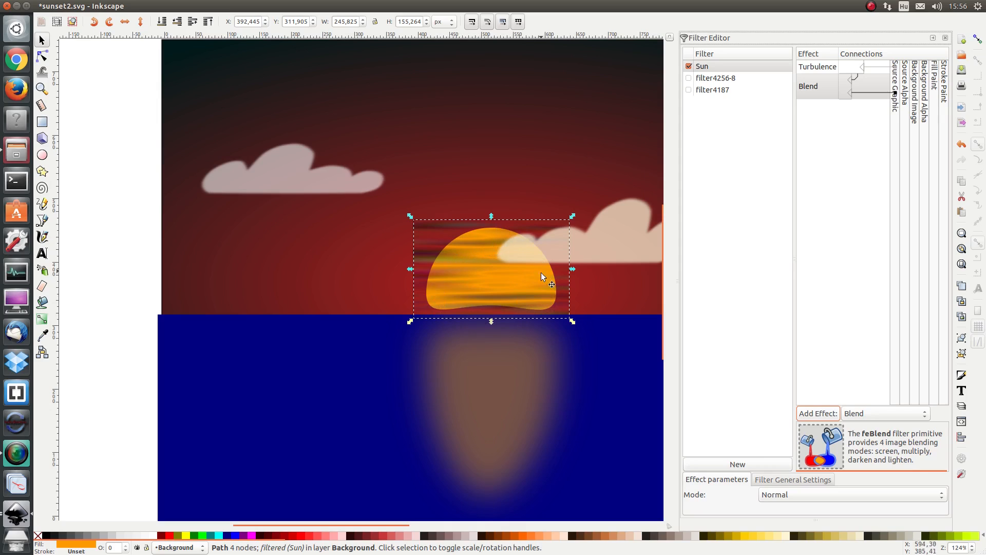
pyautogui.moveTo(807, 477)
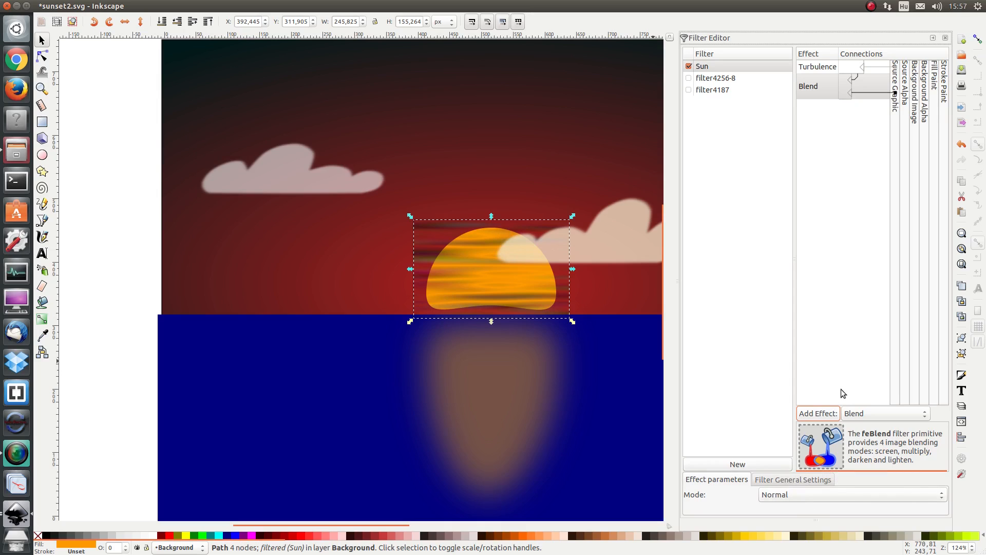
pyautogui.moveTo(854, 490)
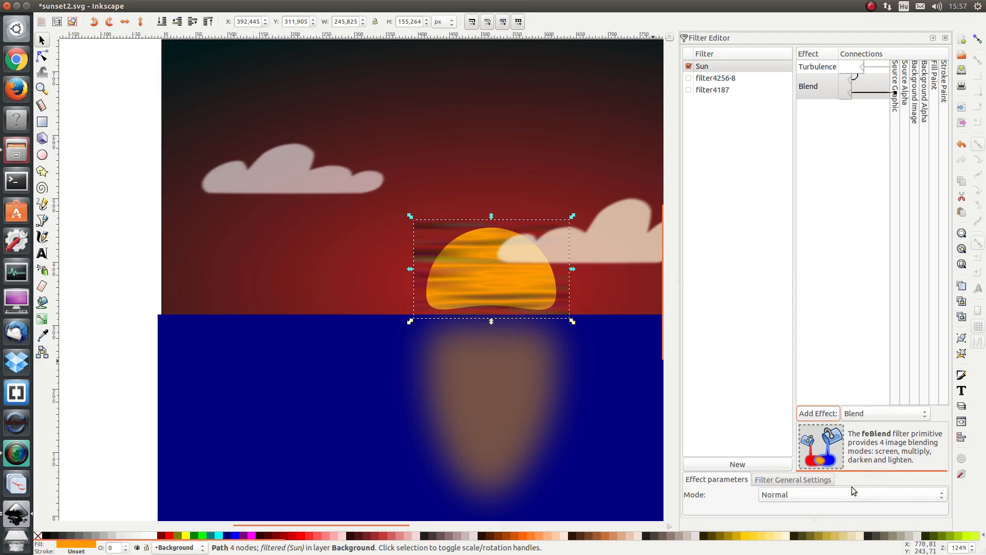
pyautogui.click(851, 493)
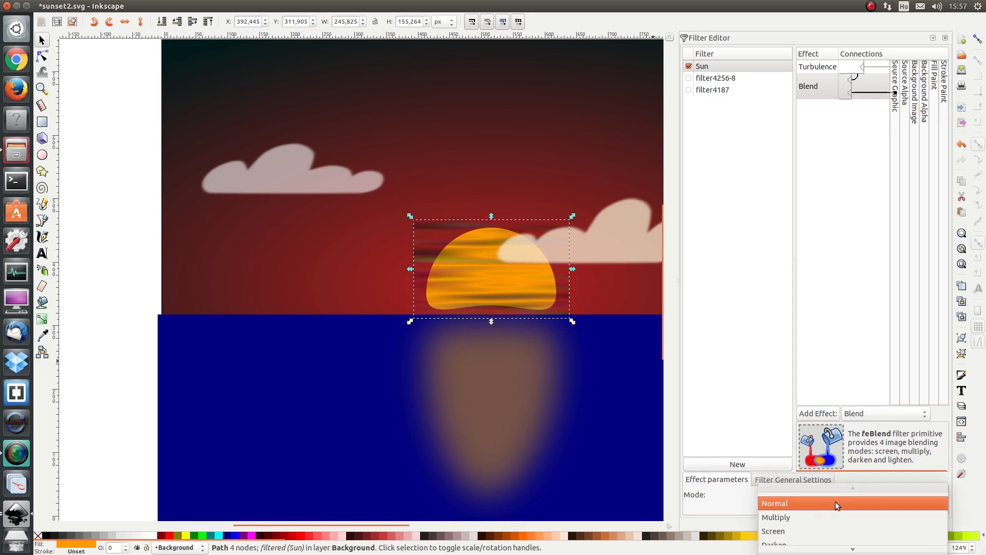
pyautogui.moveTo(807, 519)
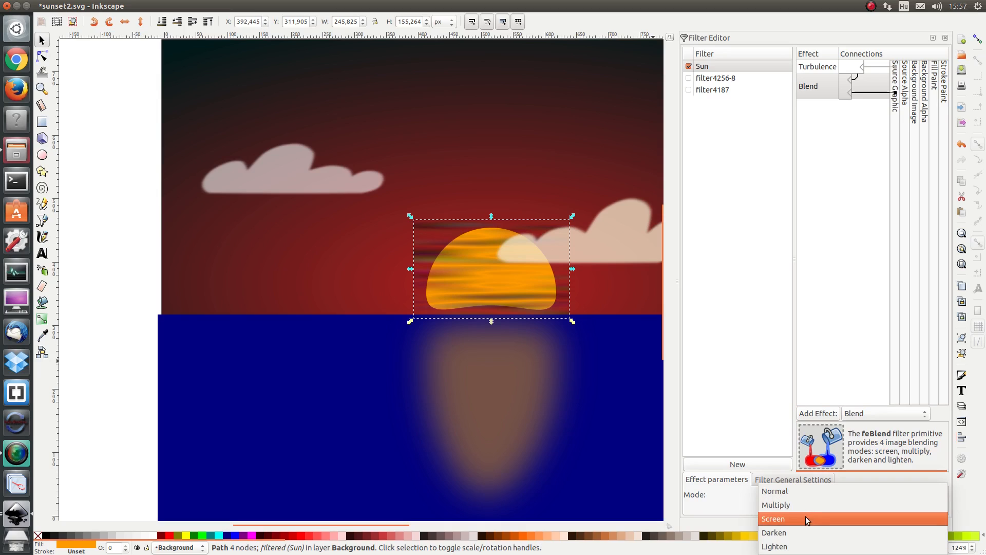
pyautogui.moveTo(799, 531)
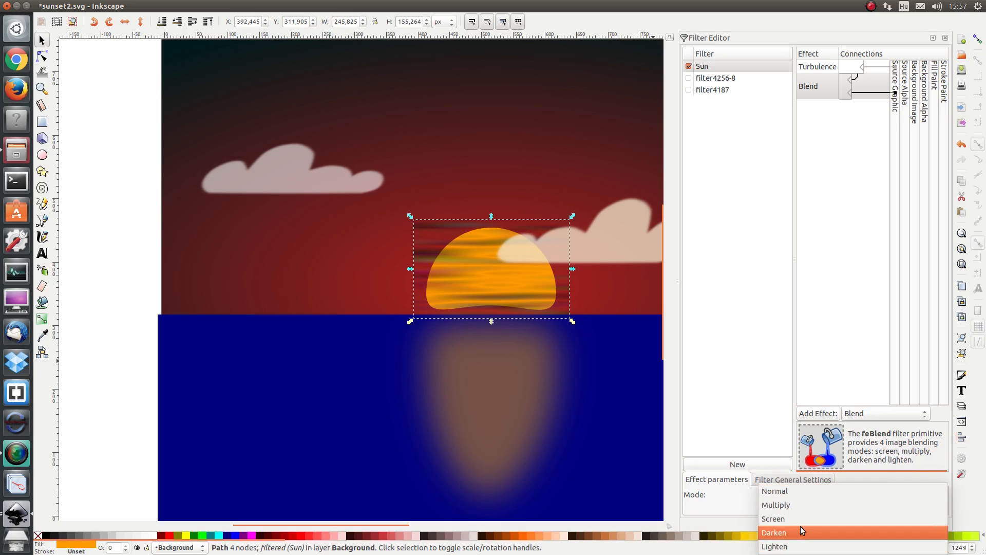
pyautogui.moveTo(802, 456)
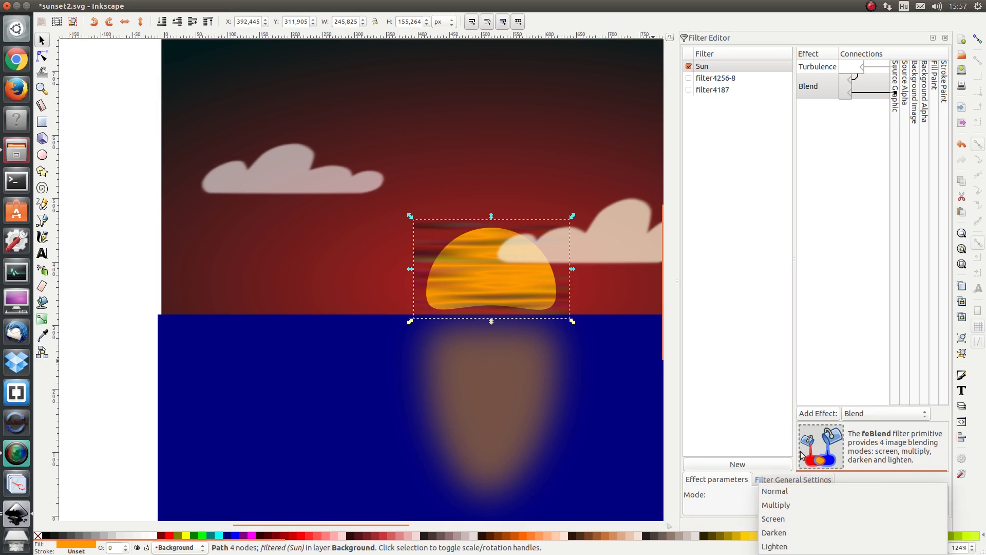
pyautogui.click(774, 491)
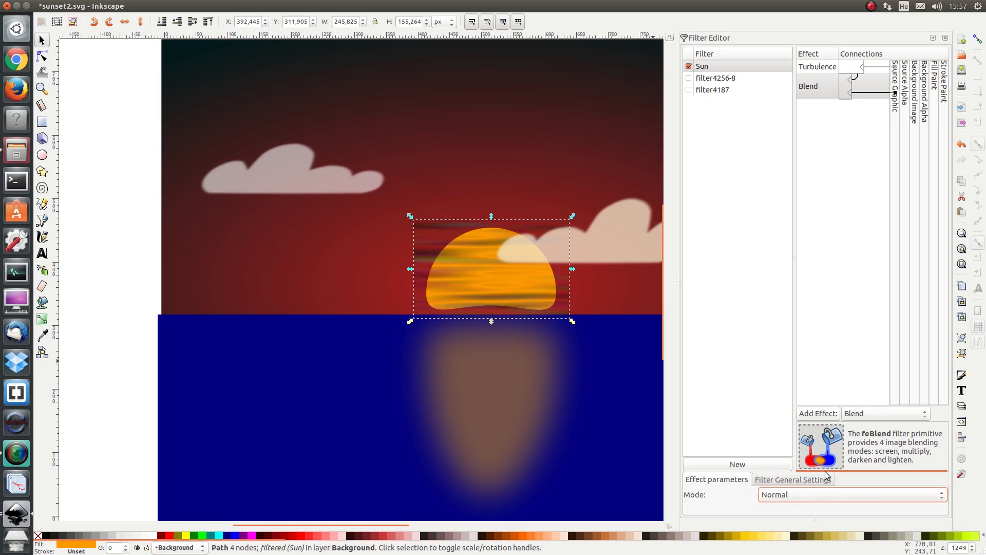
pyautogui.moveTo(845, 521)
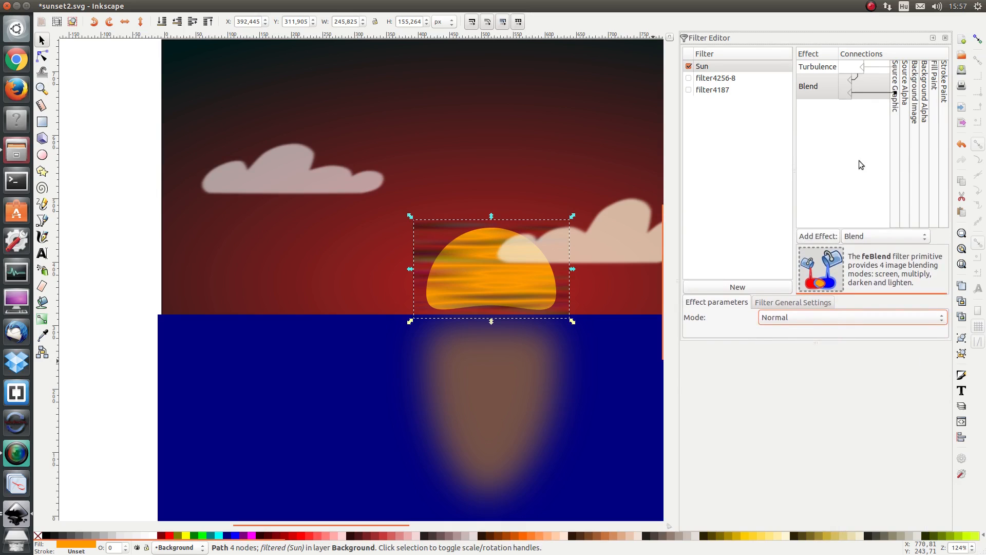
pyautogui.moveTo(441, 231)
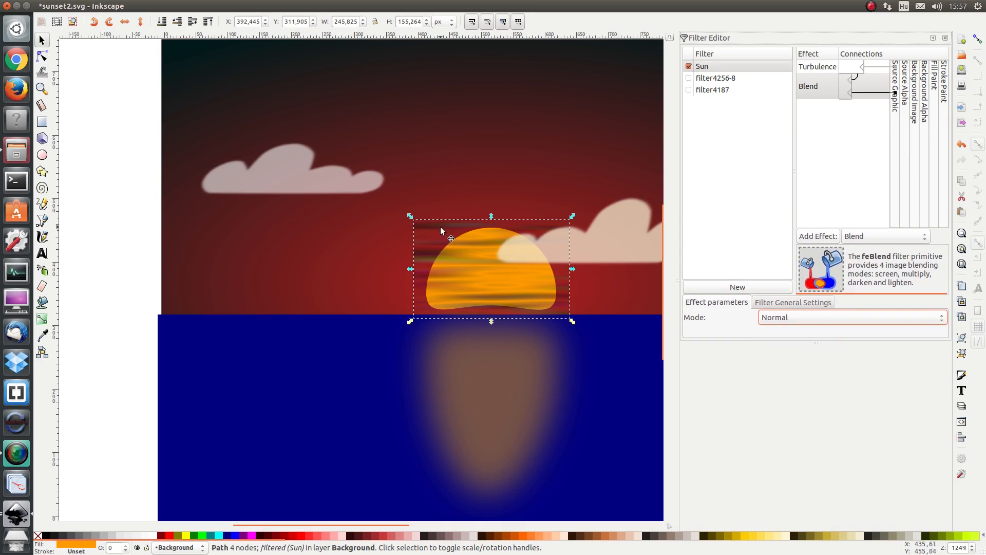
pyautogui.moveTo(519, 241)
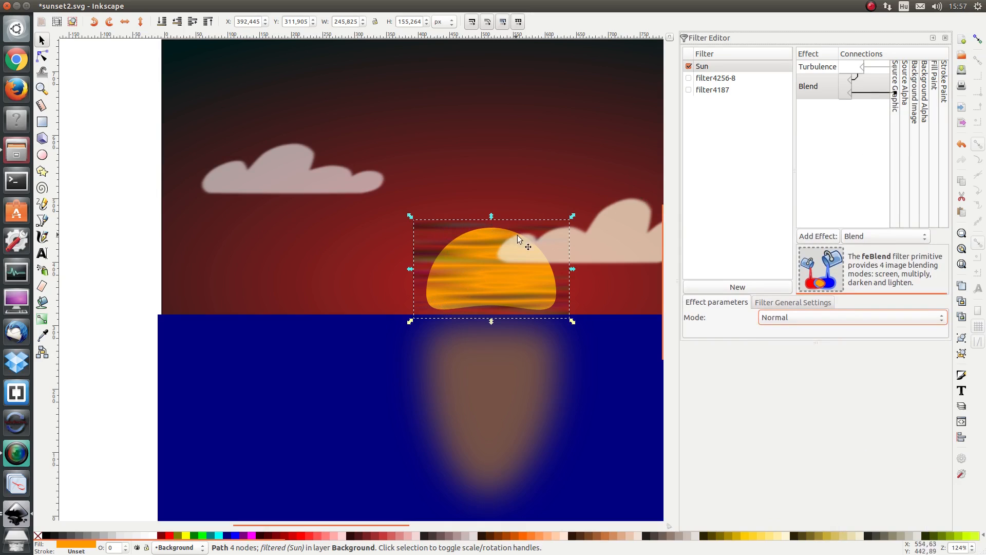
pyautogui.moveTo(546, 292)
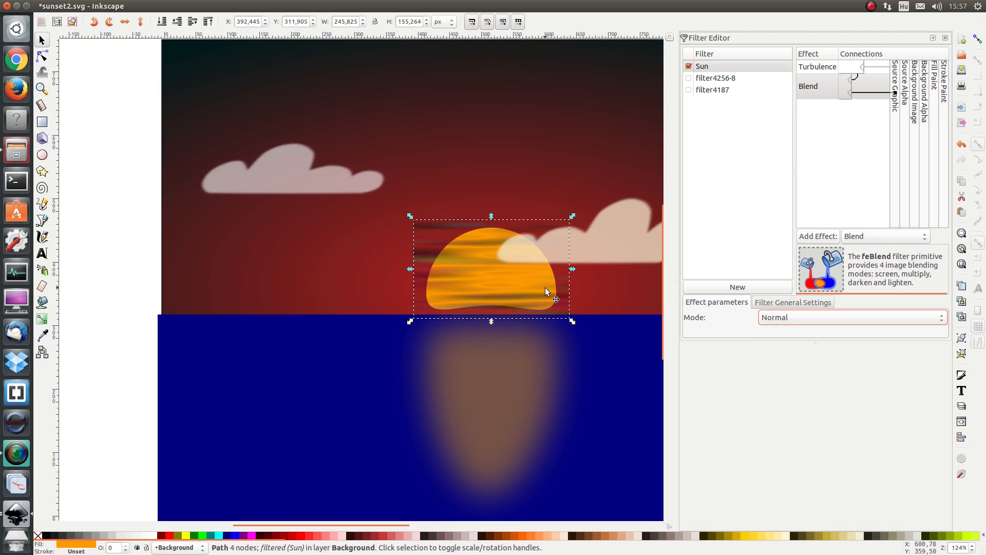
pyautogui.moveTo(423, 233)
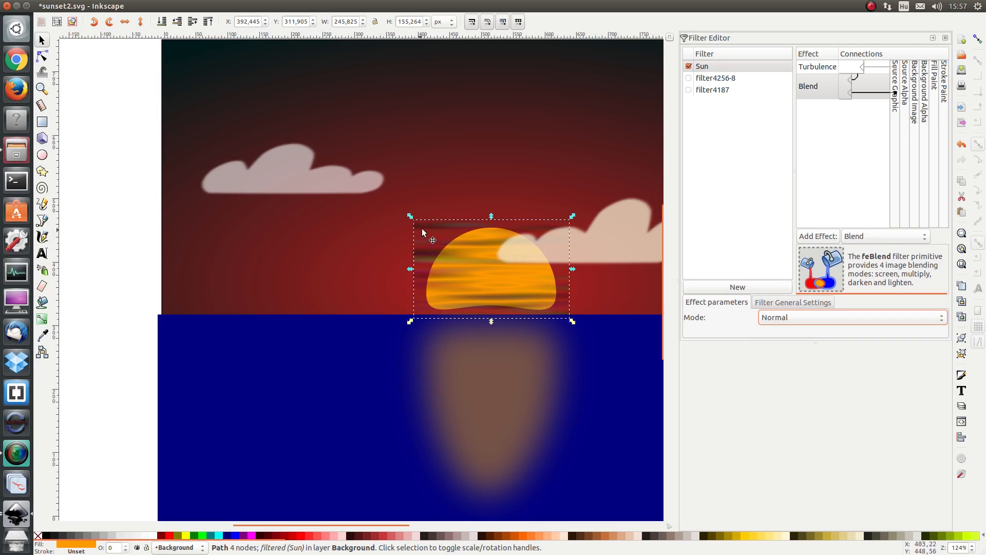
pyautogui.moveTo(559, 238)
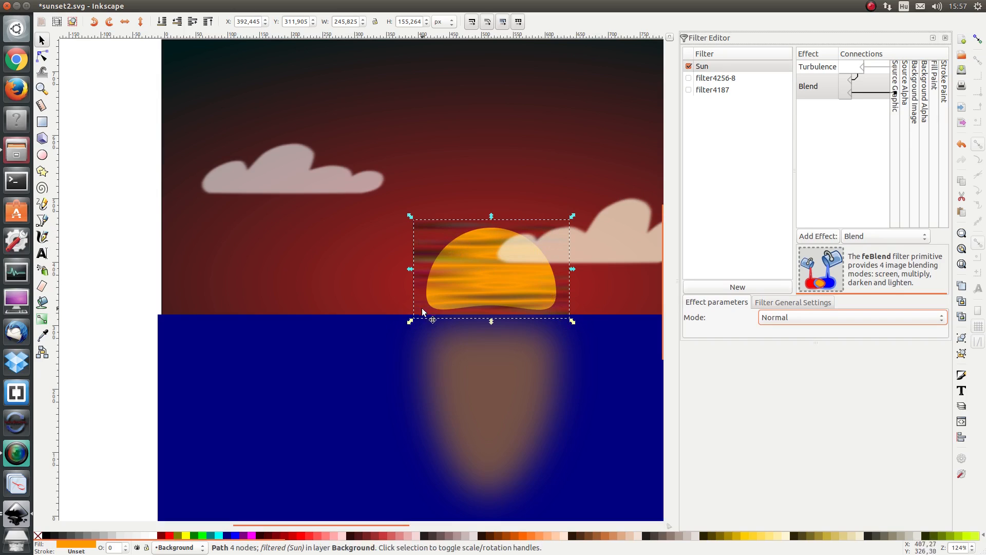
pyautogui.moveTo(489, 308)
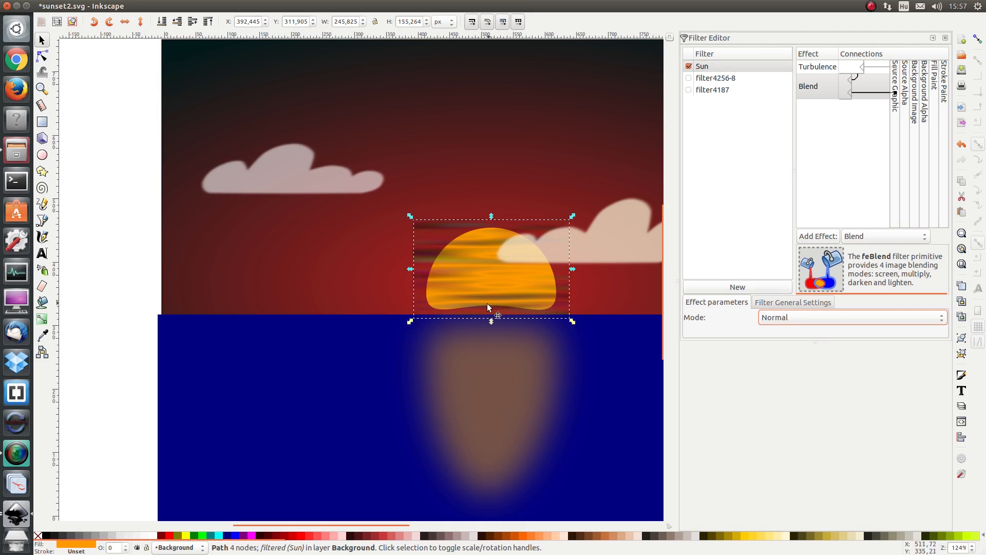
pyautogui.moveTo(552, 293)
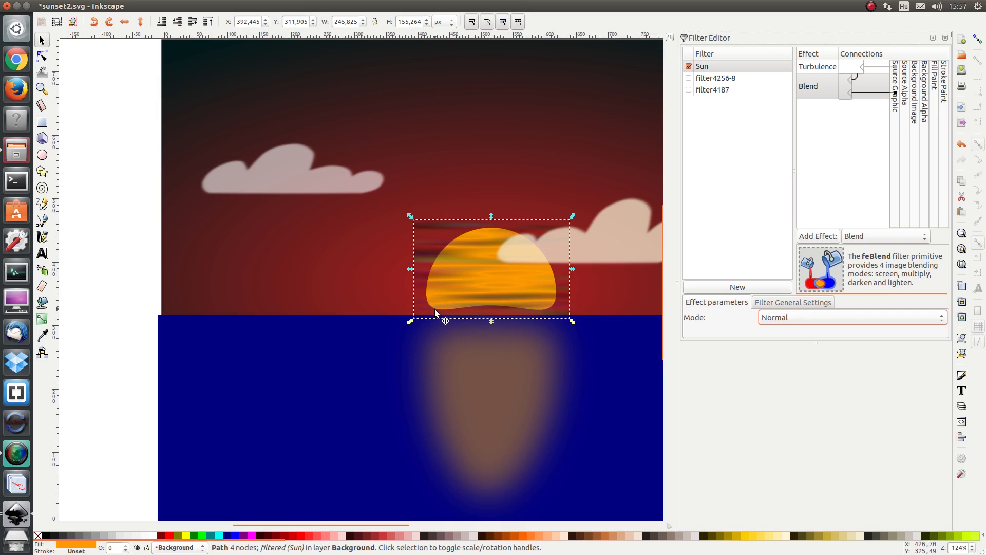
pyautogui.moveTo(446, 319)
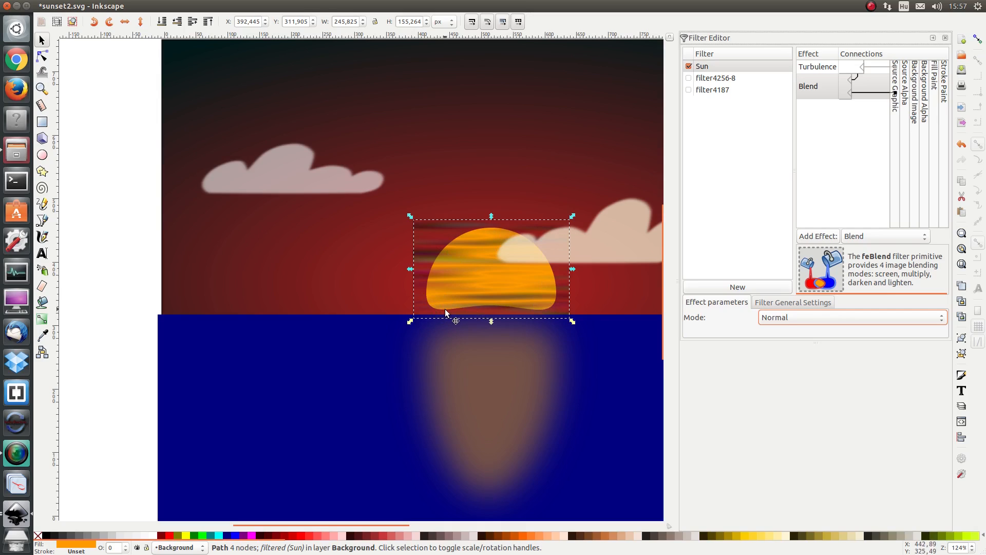
pyautogui.moveTo(883, 249)
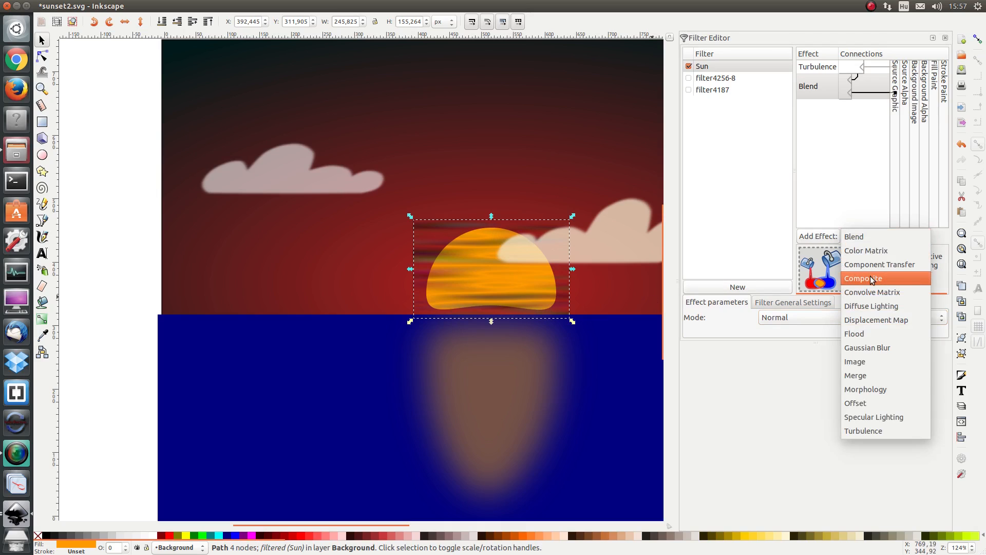
# Add a Composite effect after the Blend, using Source Graphic as its second input
pyautogui.click(863, 278)
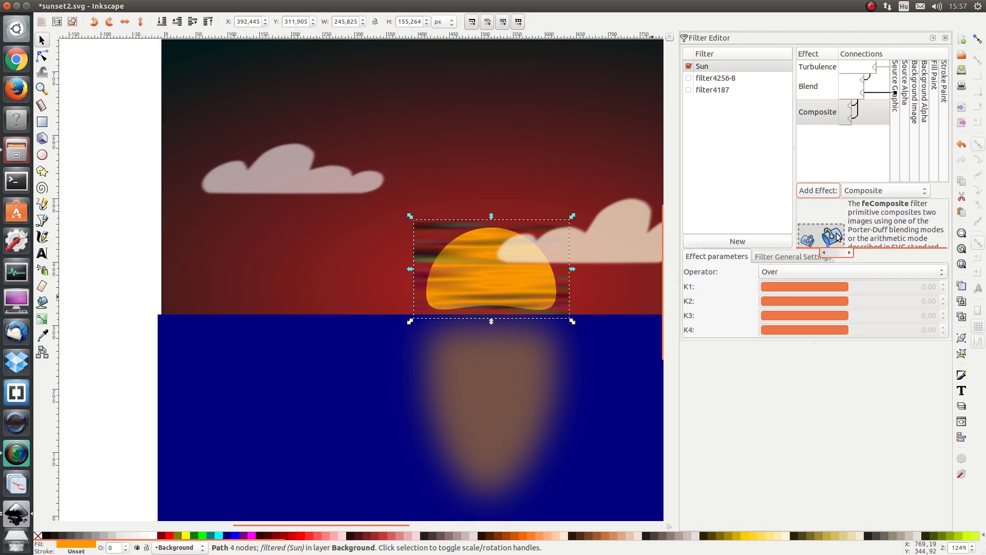
pyautogui.moveTo(846, 197)
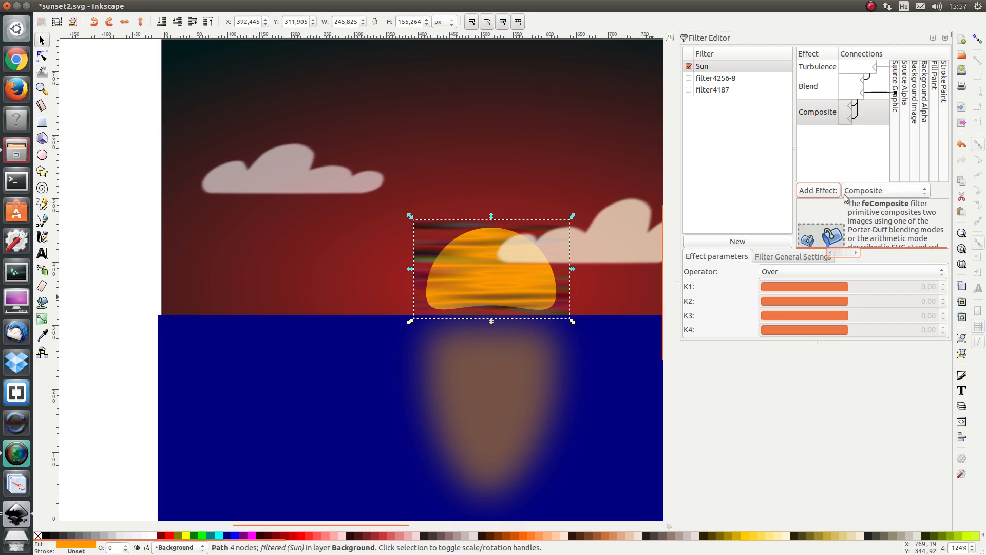
pyautogui.moveTo(882, 177)
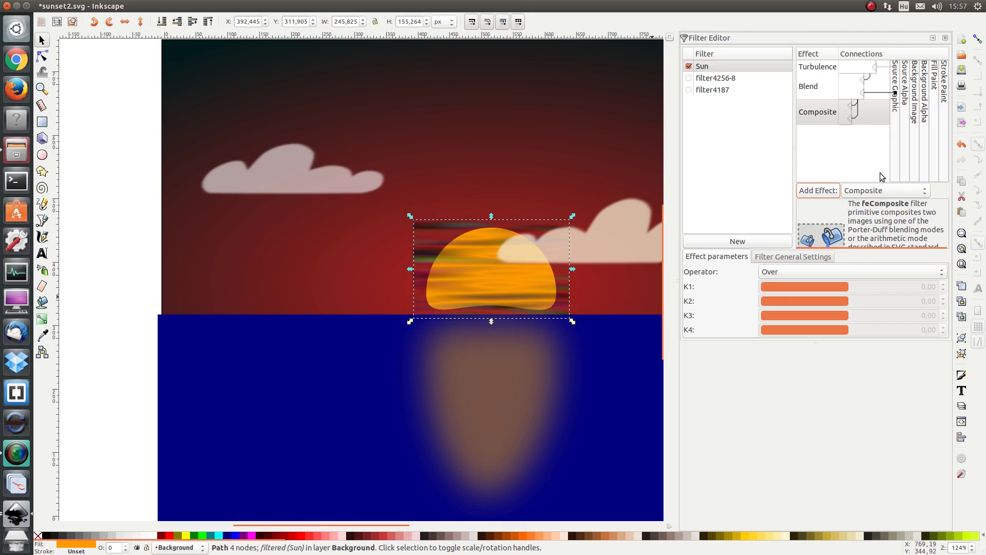
pyautogui.moveTo(895, 165)
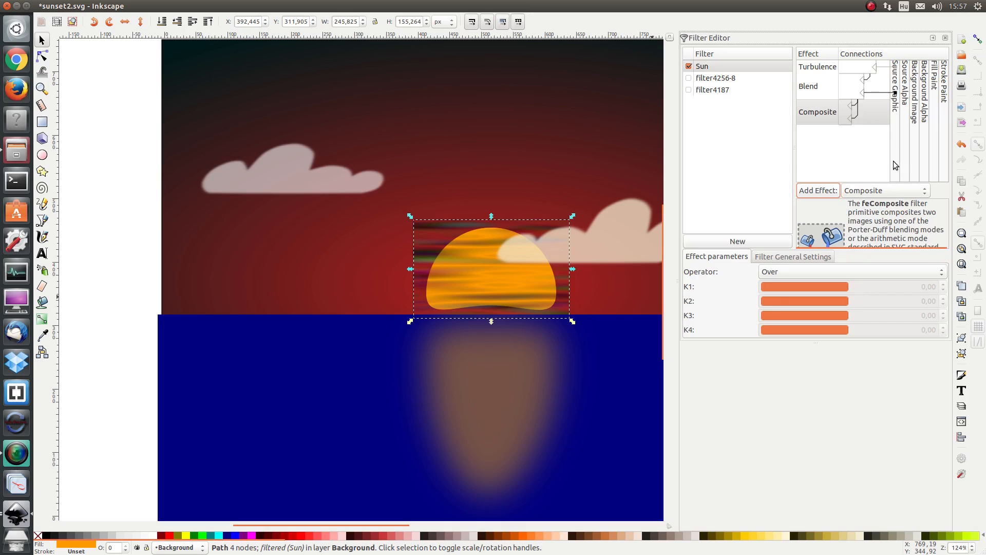
pyautogui.moveTo(855, 114)
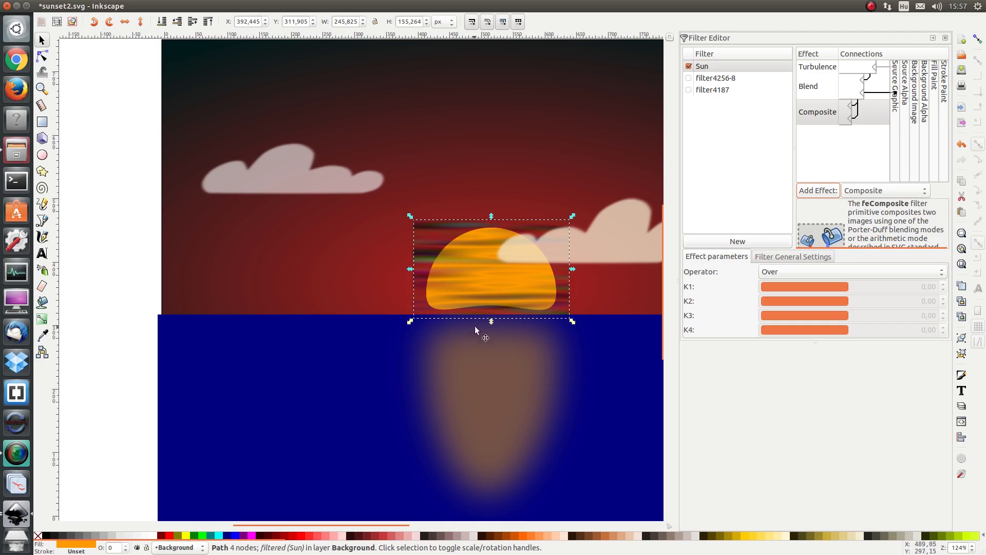
pyautogui.moveTo(500, 236)
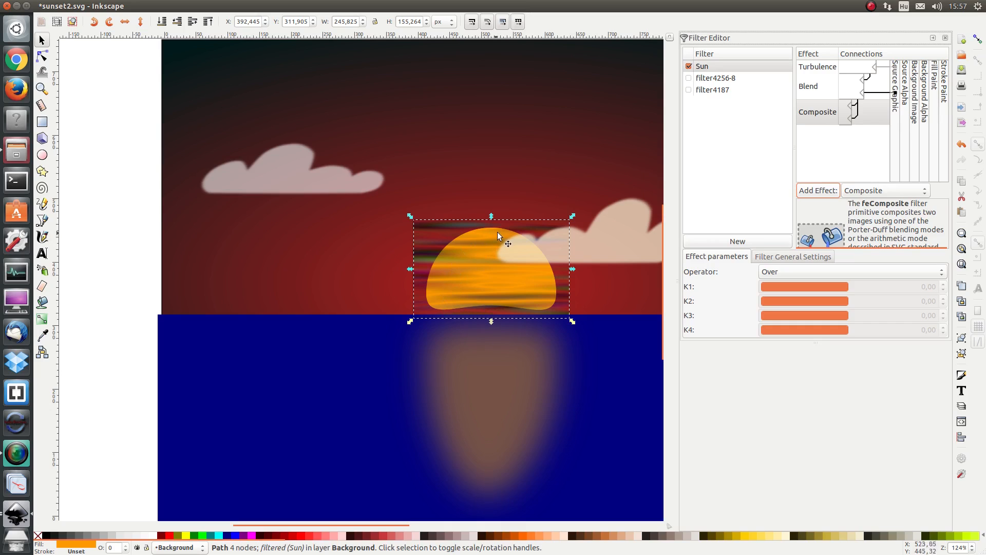
pyautogui.moveTo(479, 318)
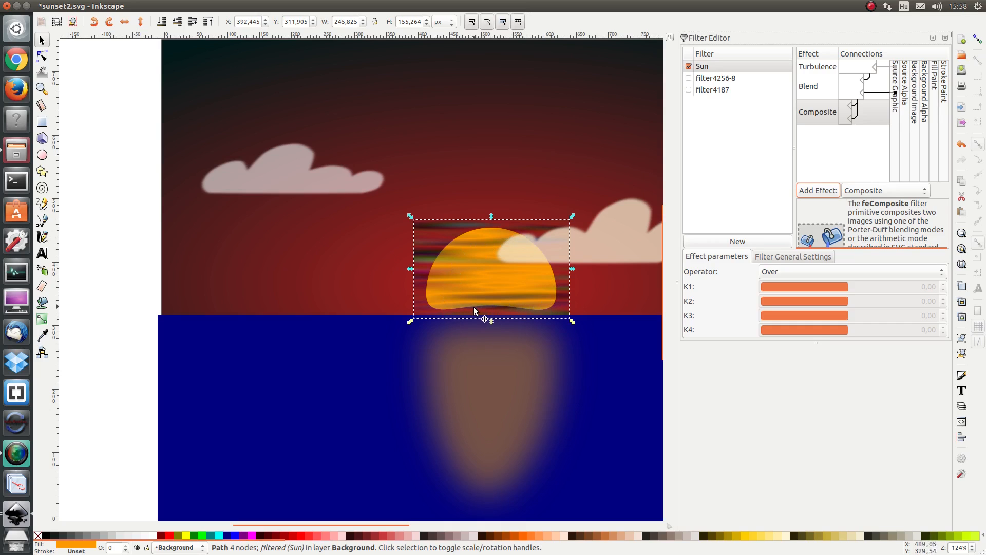
pyautogui.moveTo(499, 235)
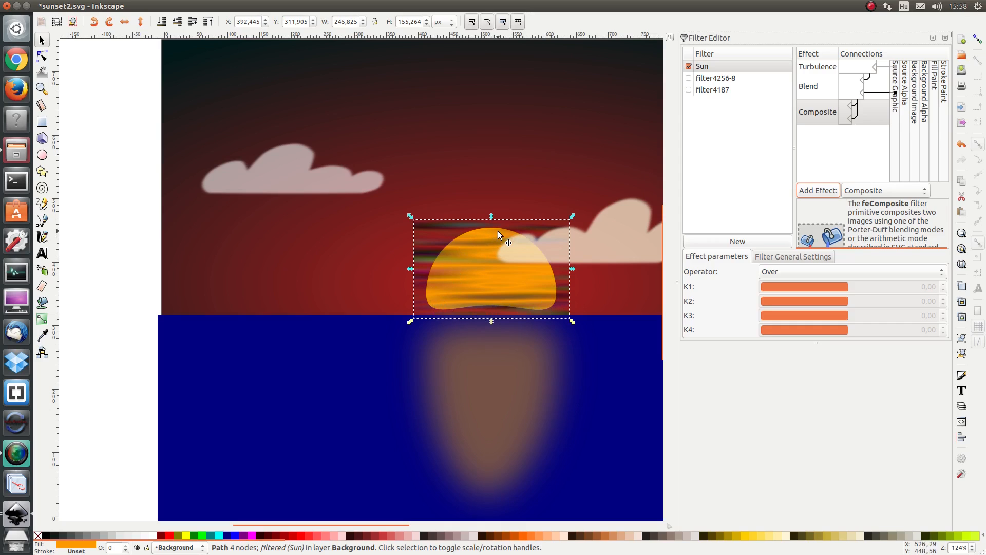
pyautogui.moveTo(447, 252)
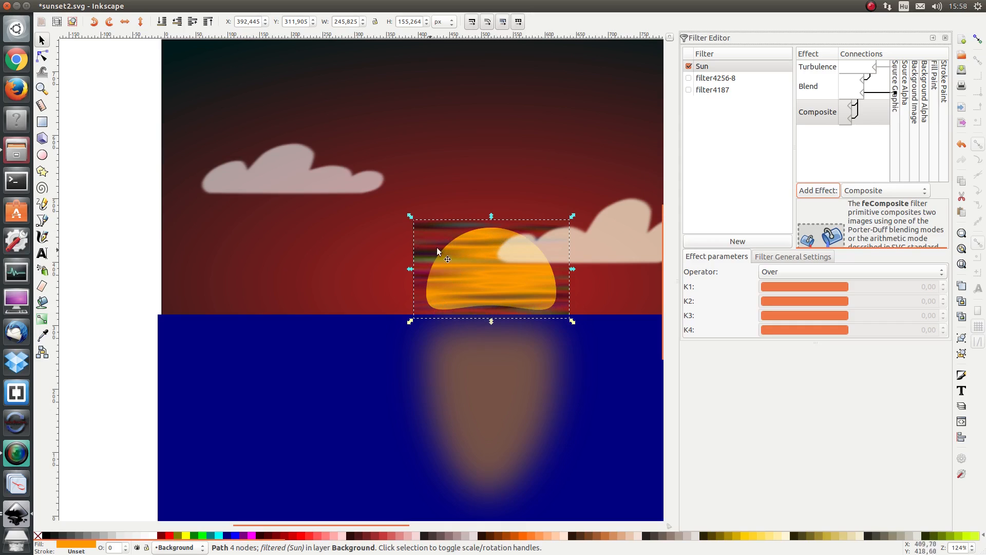
pyautogui.moveTo(555, 242)
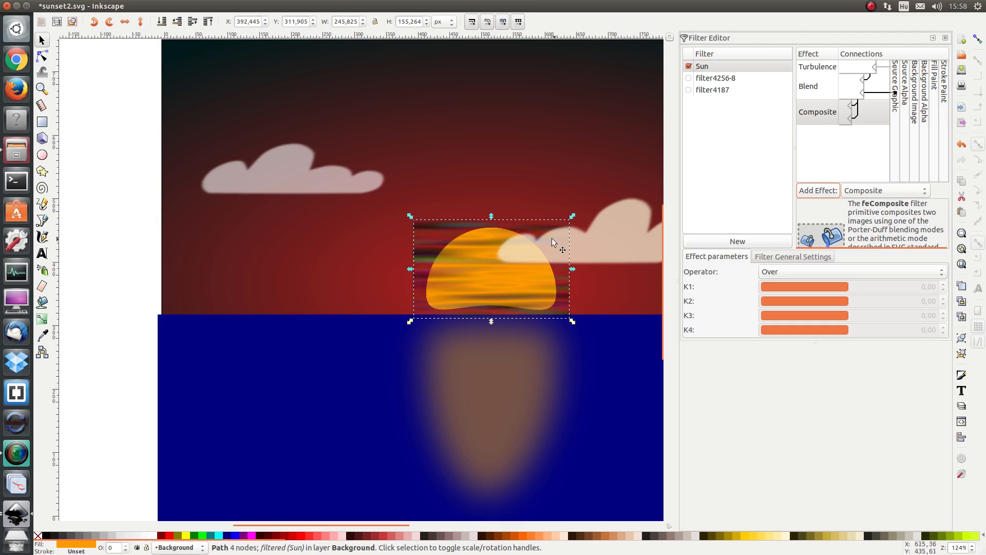
pyautogui.moveTo(426, 239)
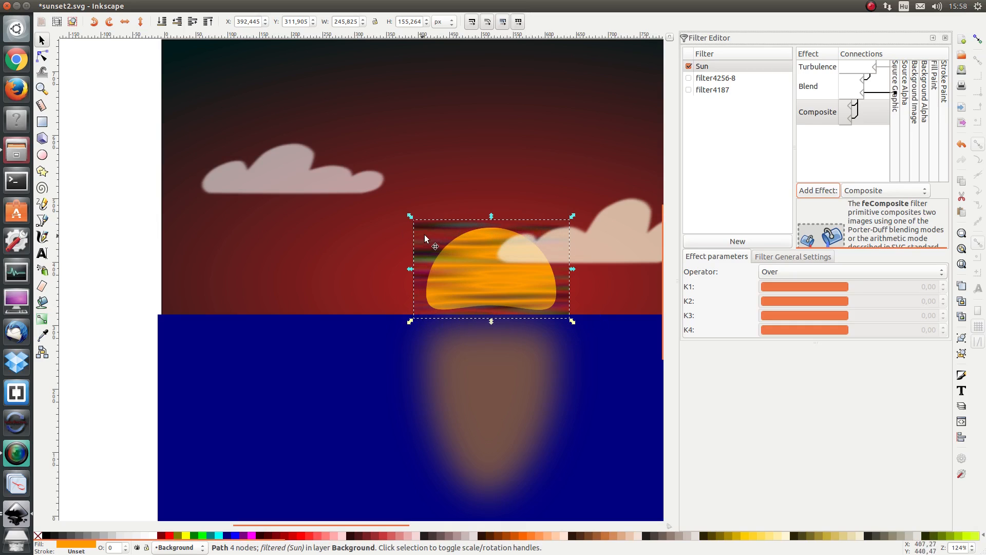
pyautogui.moveTo(855, 159)
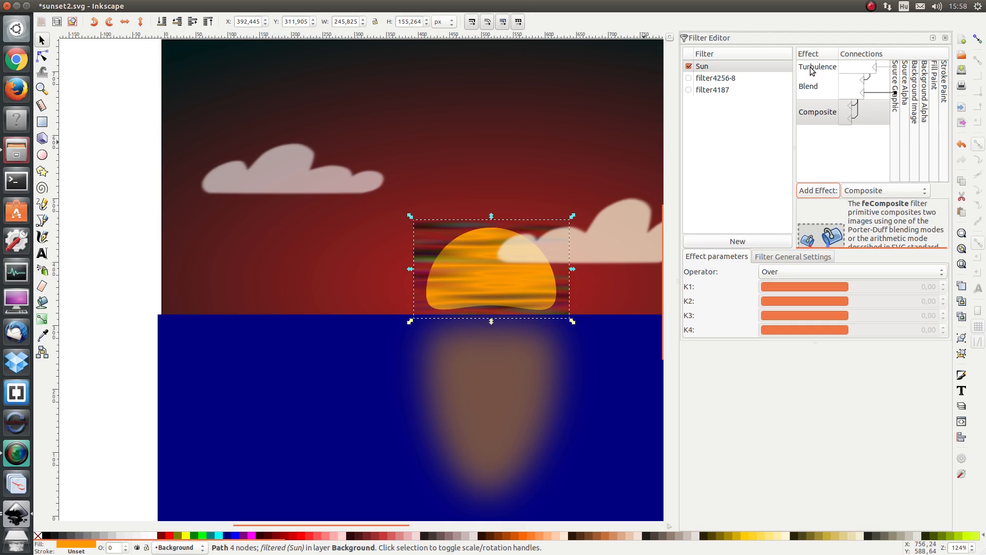
pyautogui.moveTo(856, 107)
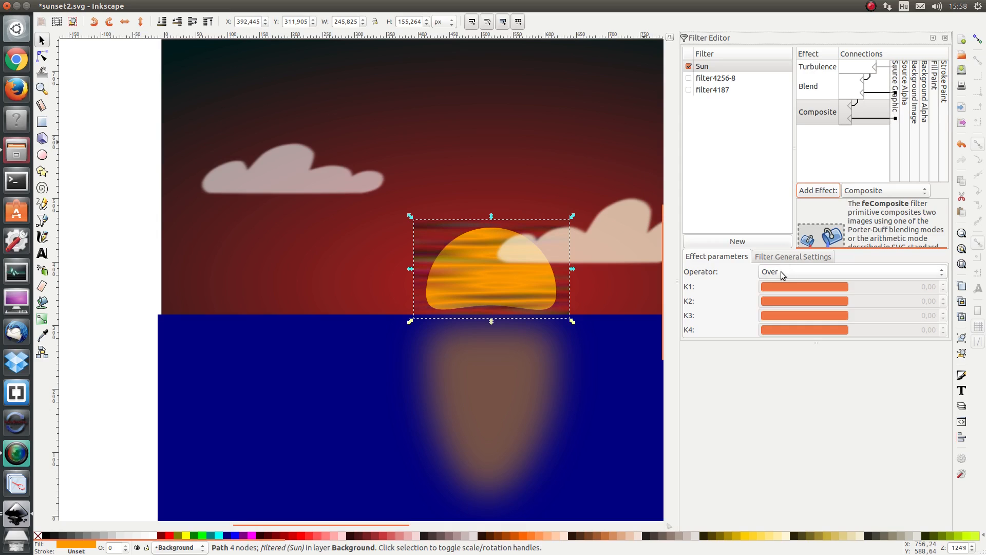
# Change the Composite operator from Over to In
pyautogui.click(849, 271)
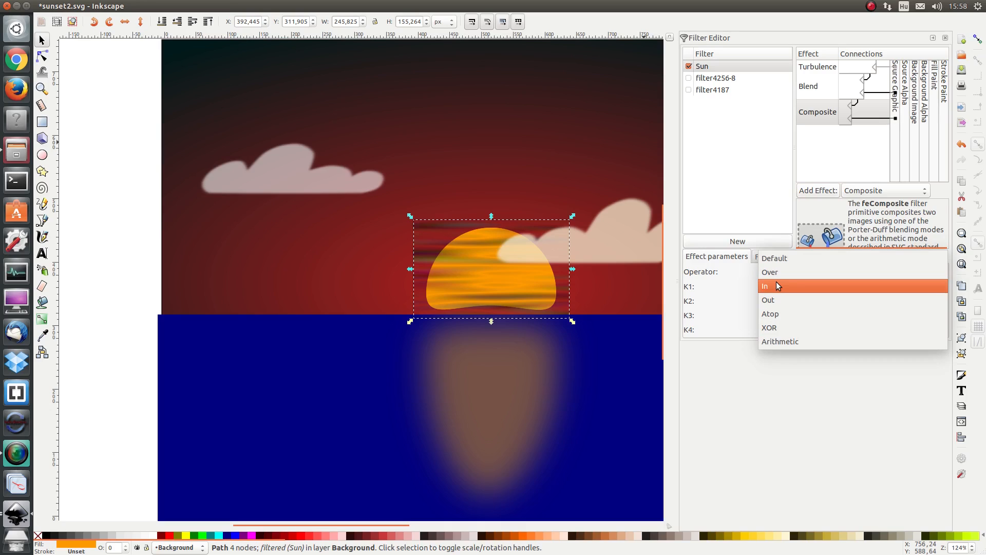
pyautogui.click(765, 285)
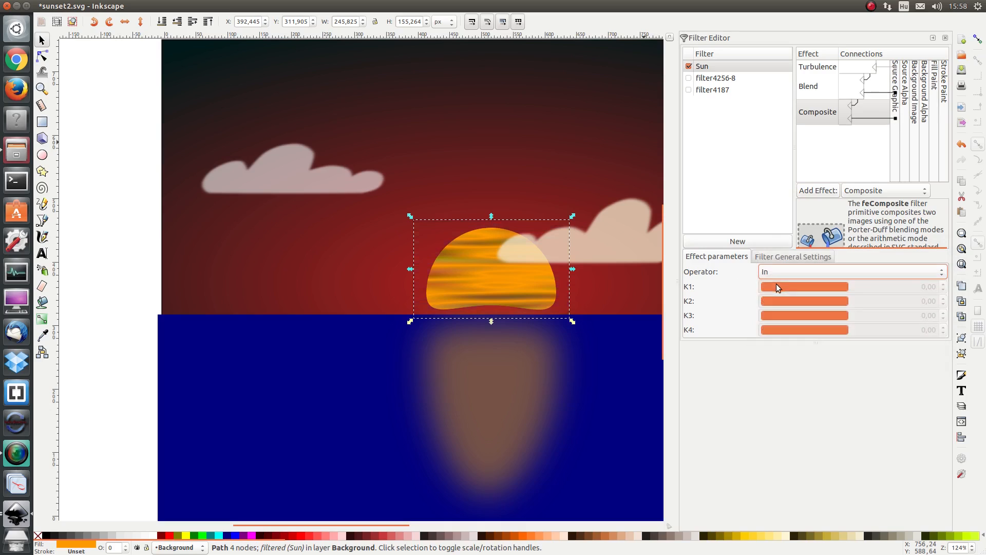
pyautogui.moveTo(832, 92)
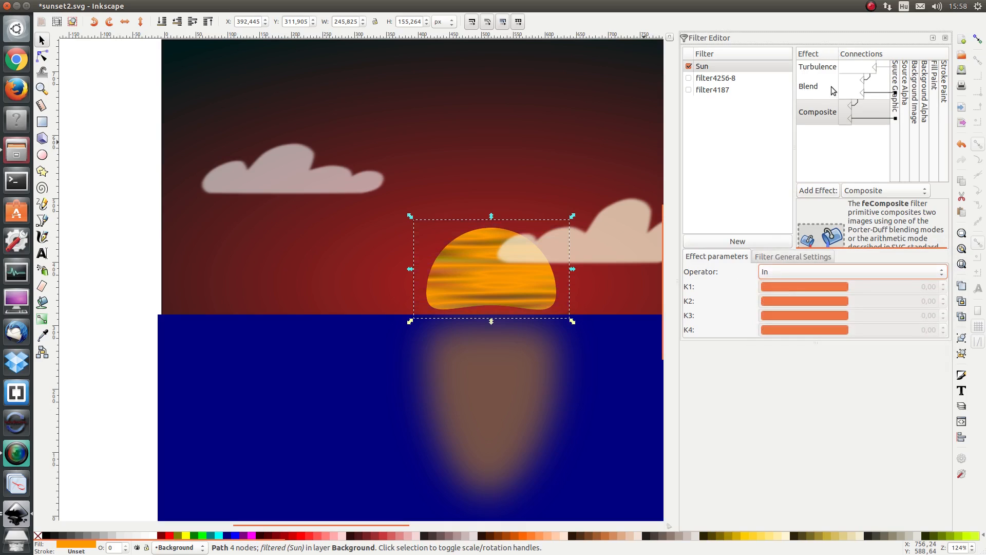
pyautogui.moveTo(818, 93)
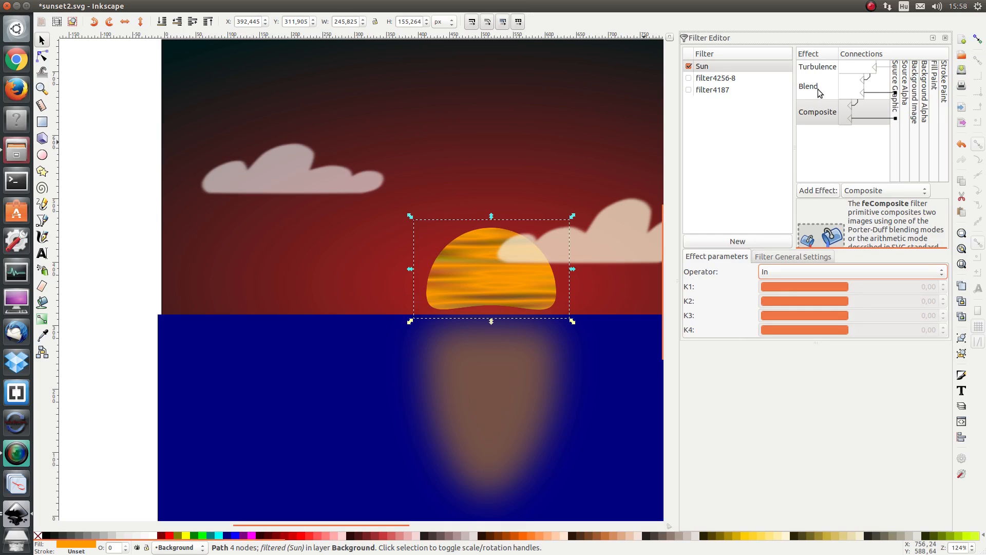
pyautogui.moveTo(893, 118)
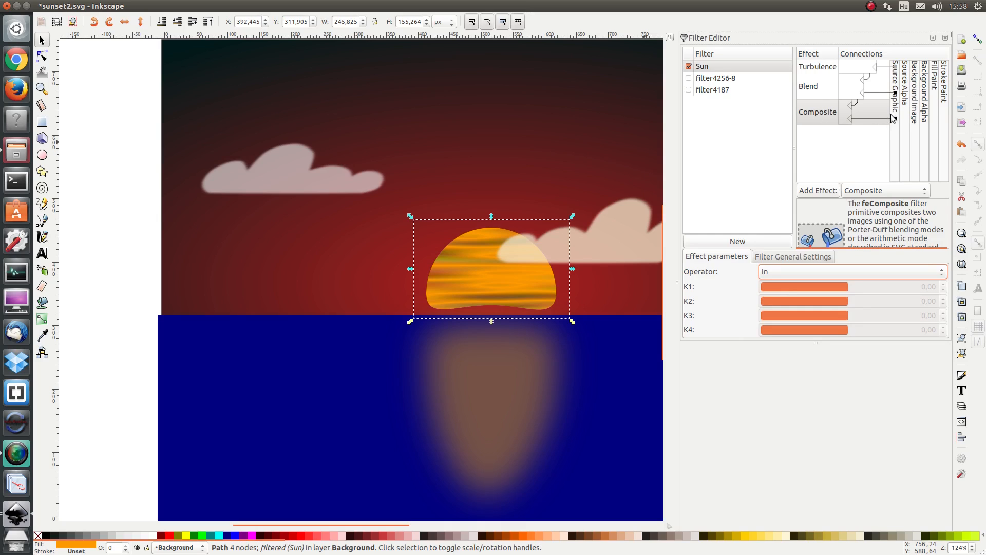
pyautogui.moveTo(852, 124)
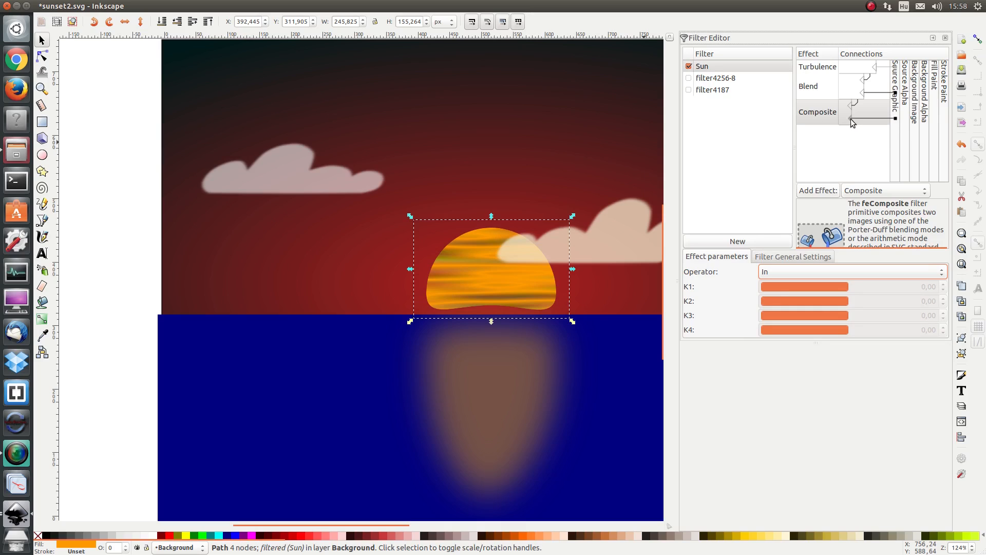
pyautogui.moveTo(153, 233)
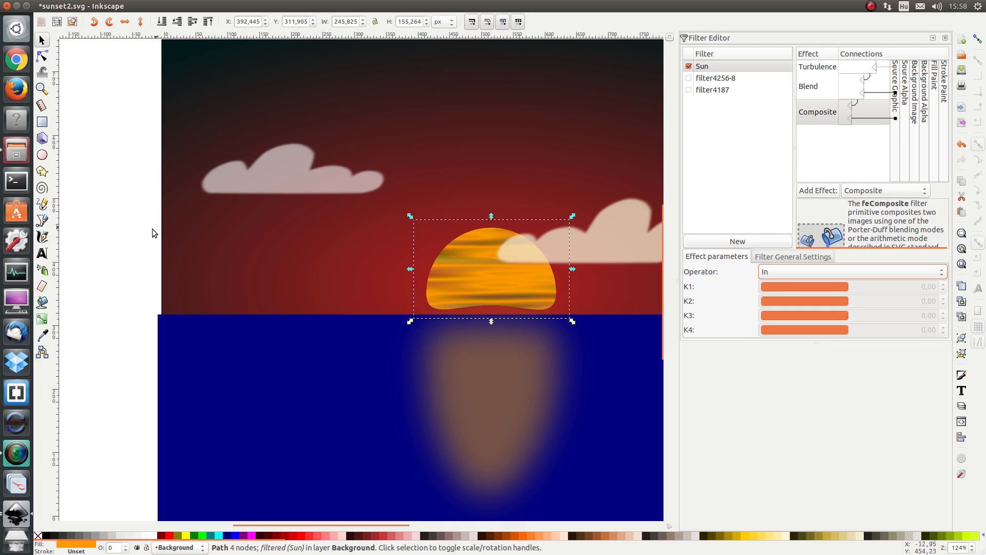
# Deselect the sun to review the streak-textured result on the horizon
pyautogui.click(484, 228)
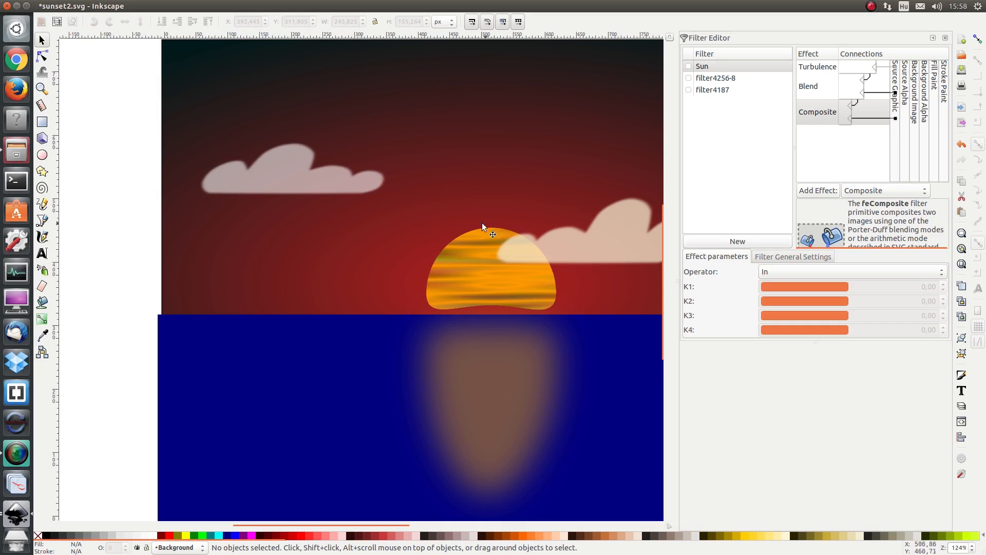
pyautogui.moveTo(480, 295)
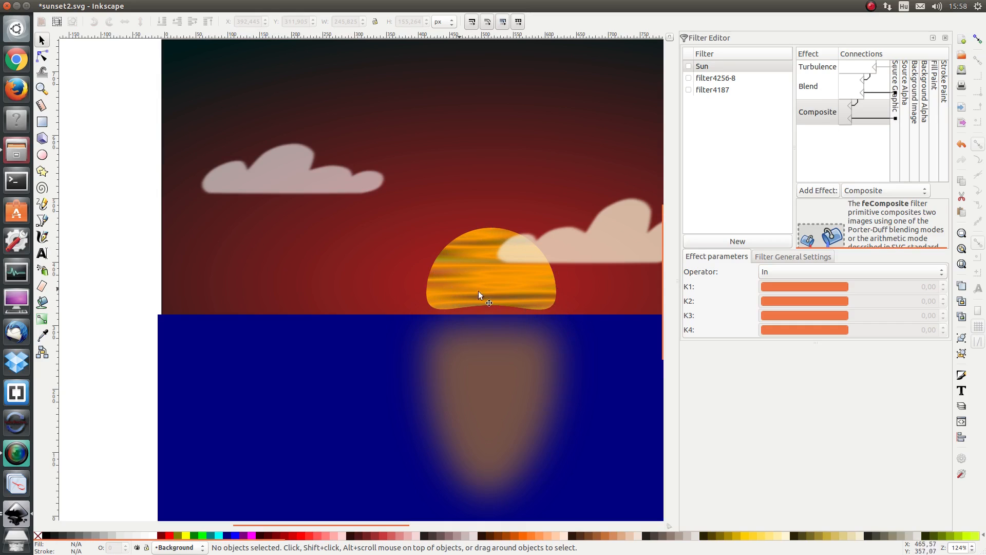
pyautogui.moveTo(487, 306)
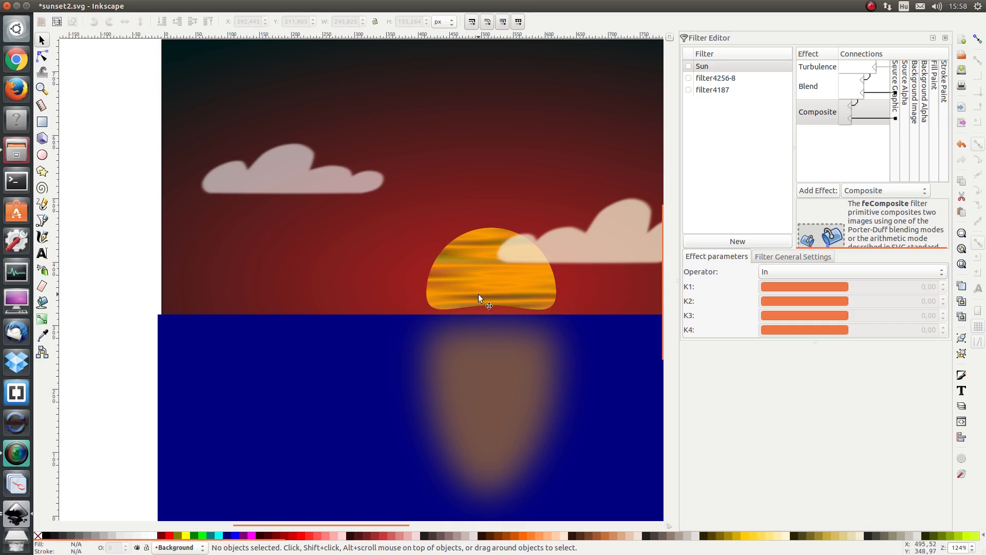
pyautogui.moveTo(496, 265)
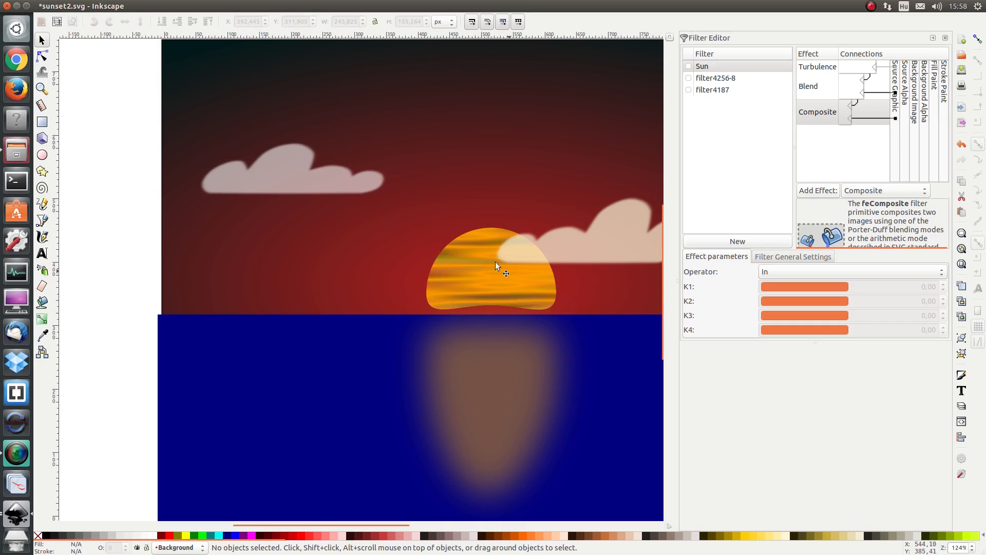
pyautogui.moveTo(124, 200)
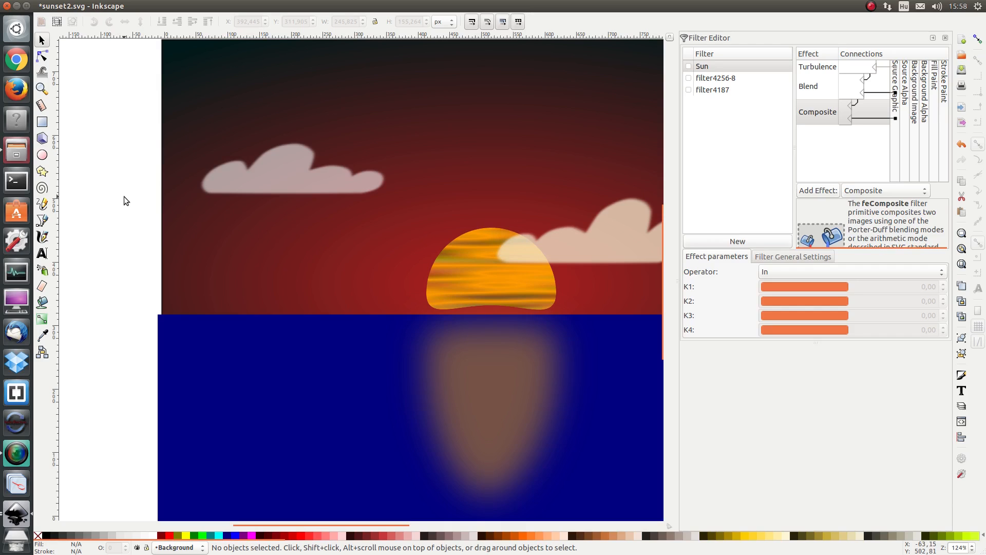
pyautogui.moveTo(369, 353)
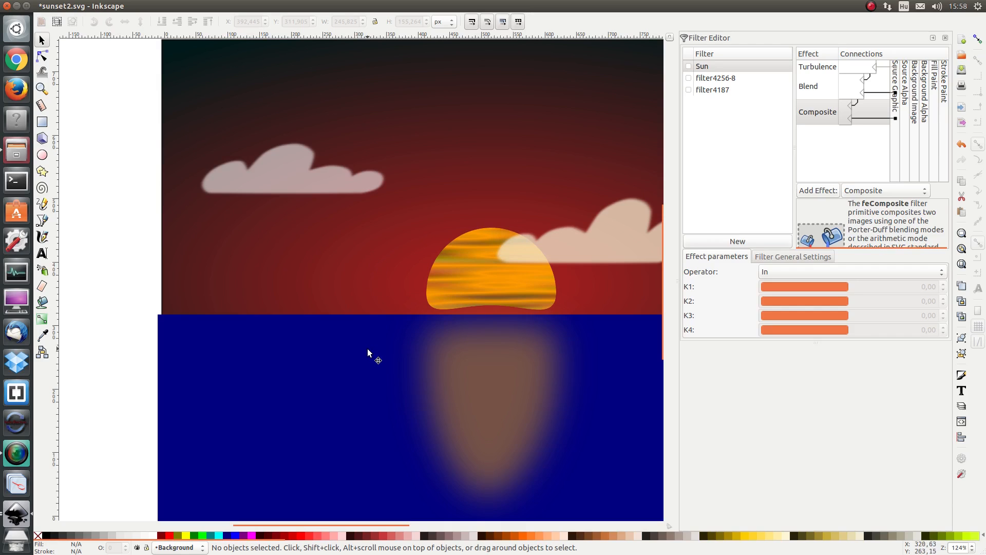
pyautogui.moveTo(428, 263)
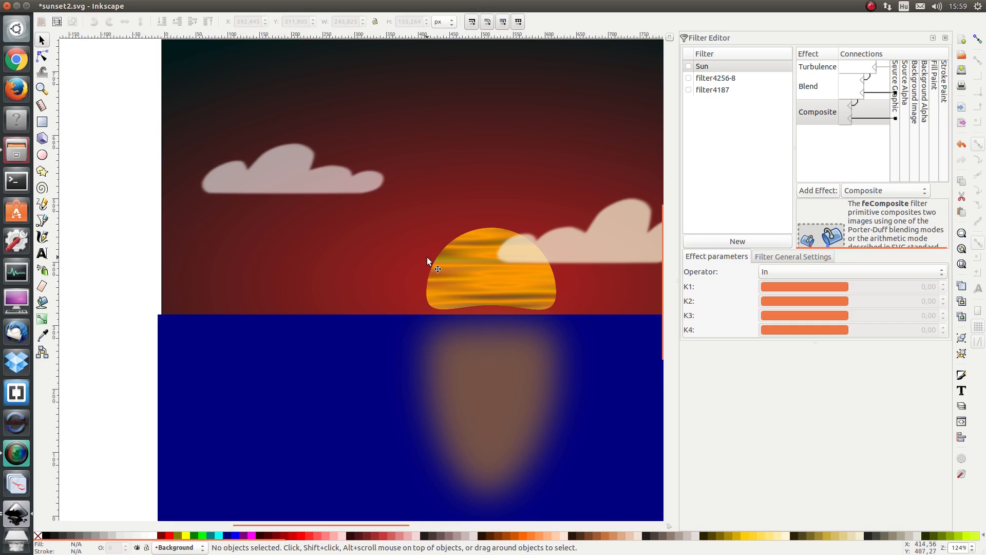
pyautogui.moveTo(406, 260)
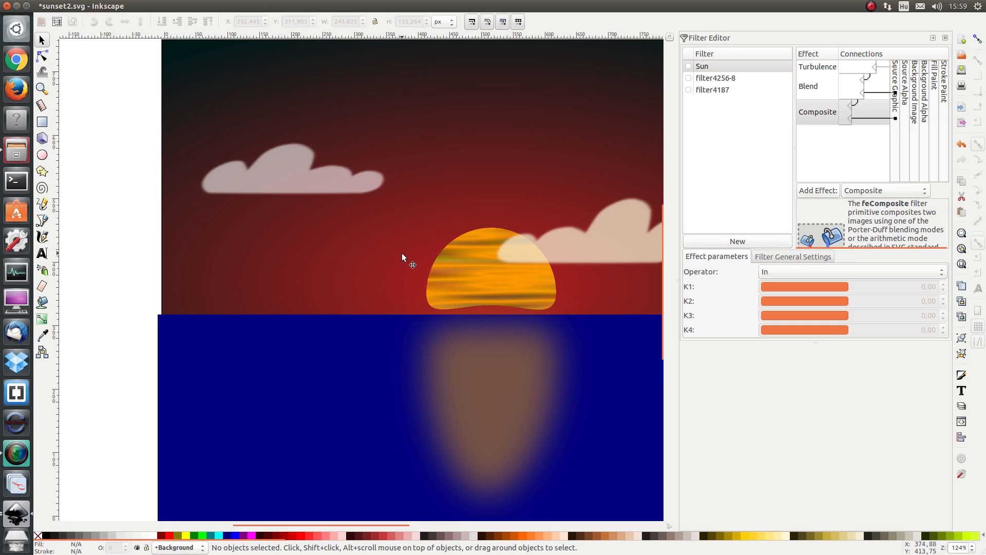